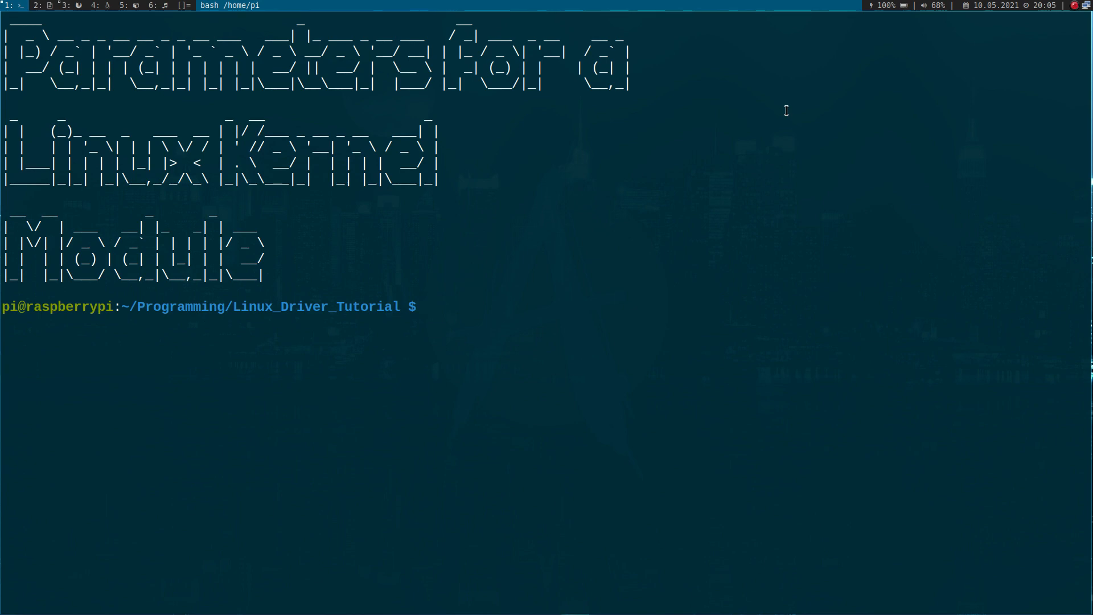
Step: Copy 01_simple_LKM into a new 12_parameters folder and change into it
text(ls)
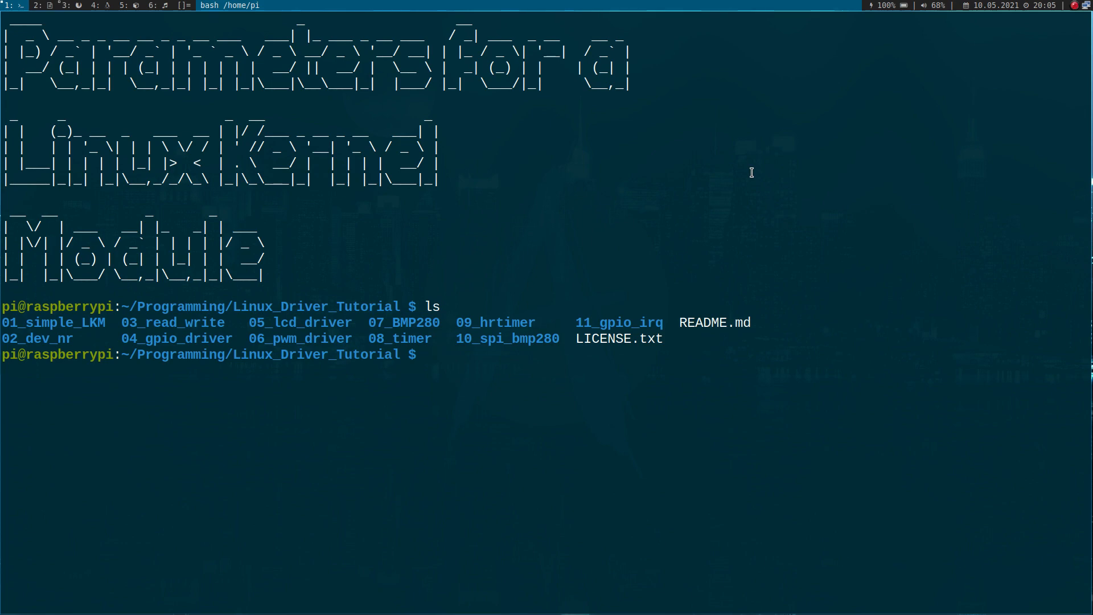
text(cp -r 01_simple_LKM/)
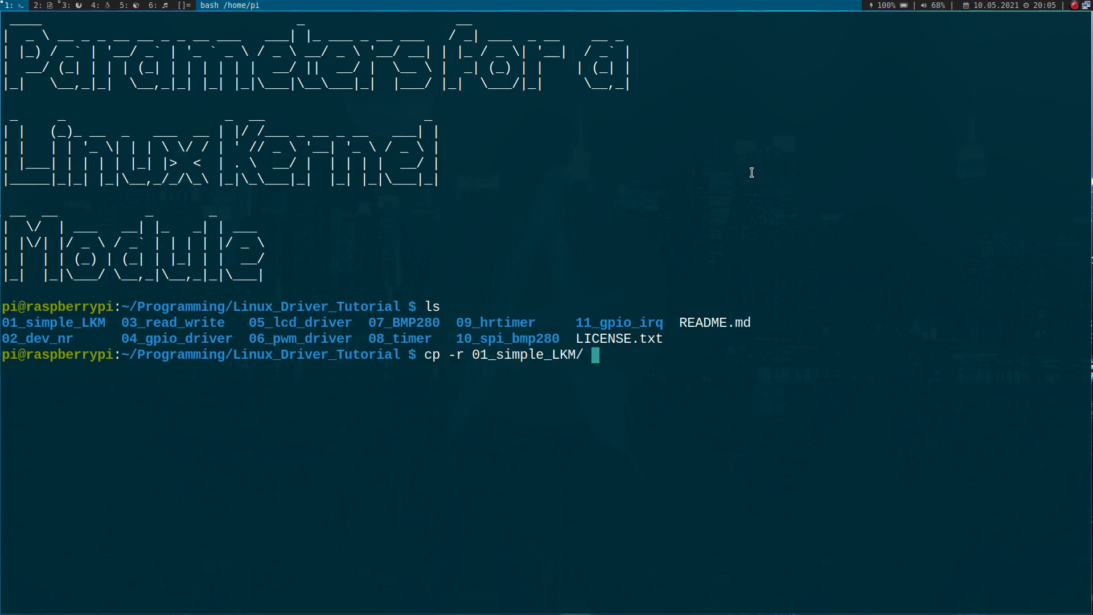
text(12_)
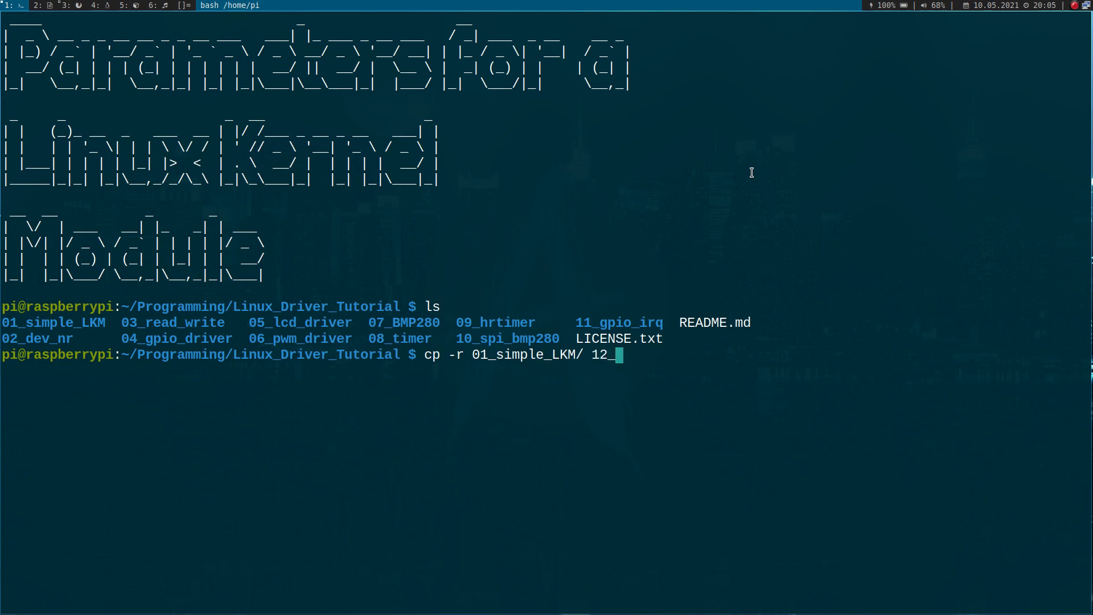
text(parameters)
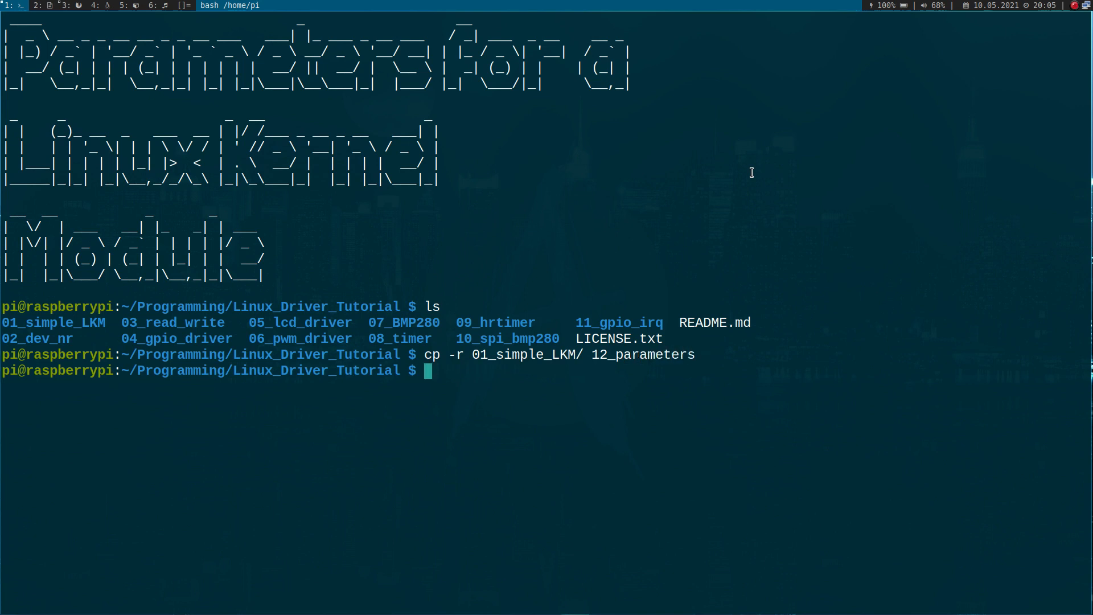
text(cd 12_parameters/)
text(ls)
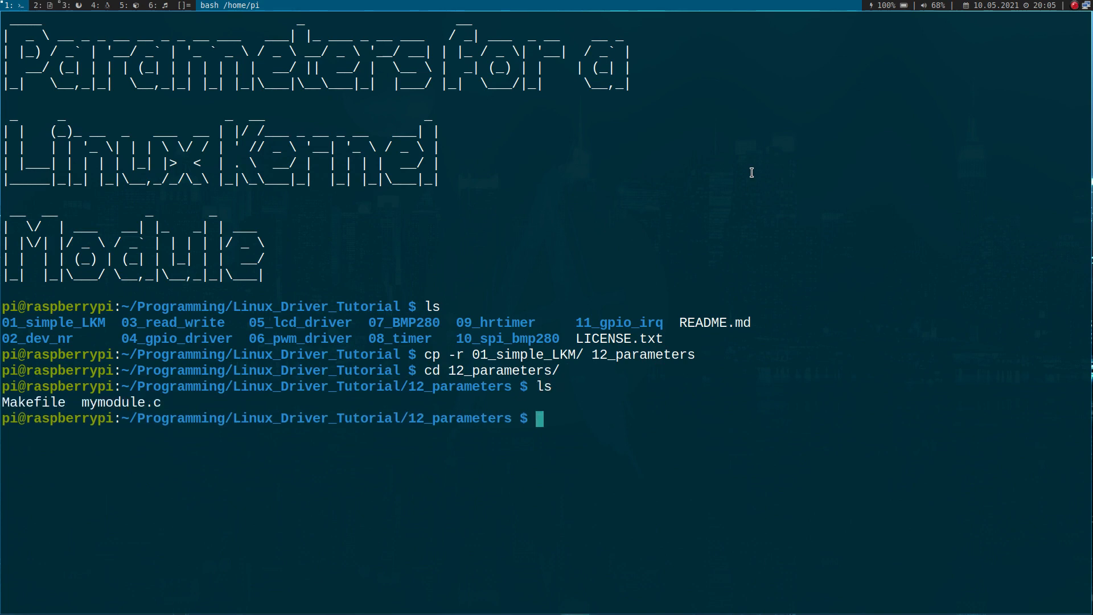
mouse_move(143, 404)
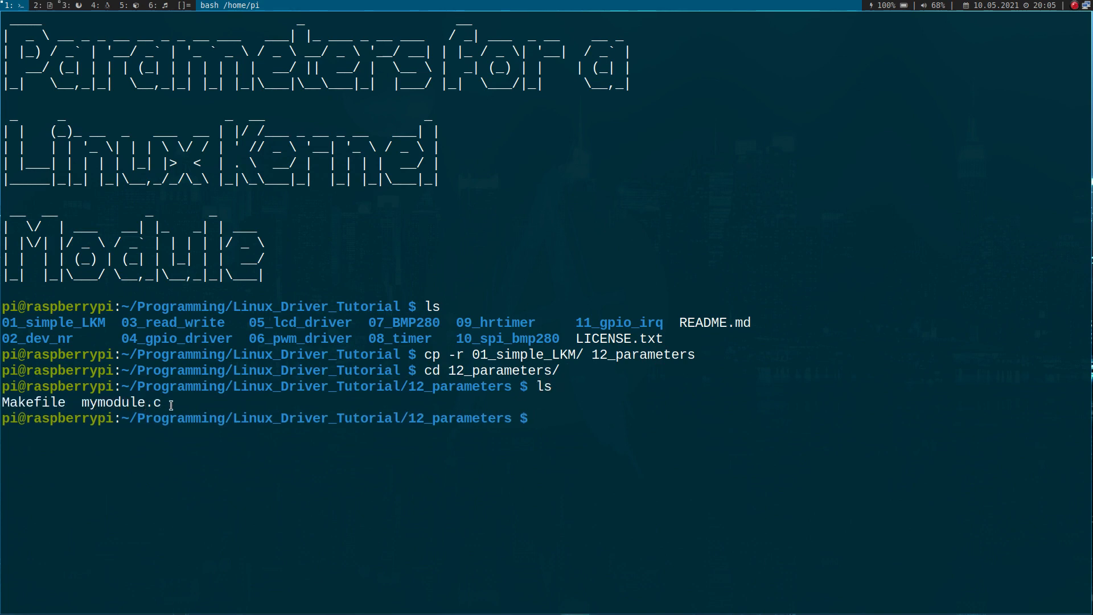
Step: Rename mymodule.c to my_params.c and start opening the Makefile in vim
text(mv)
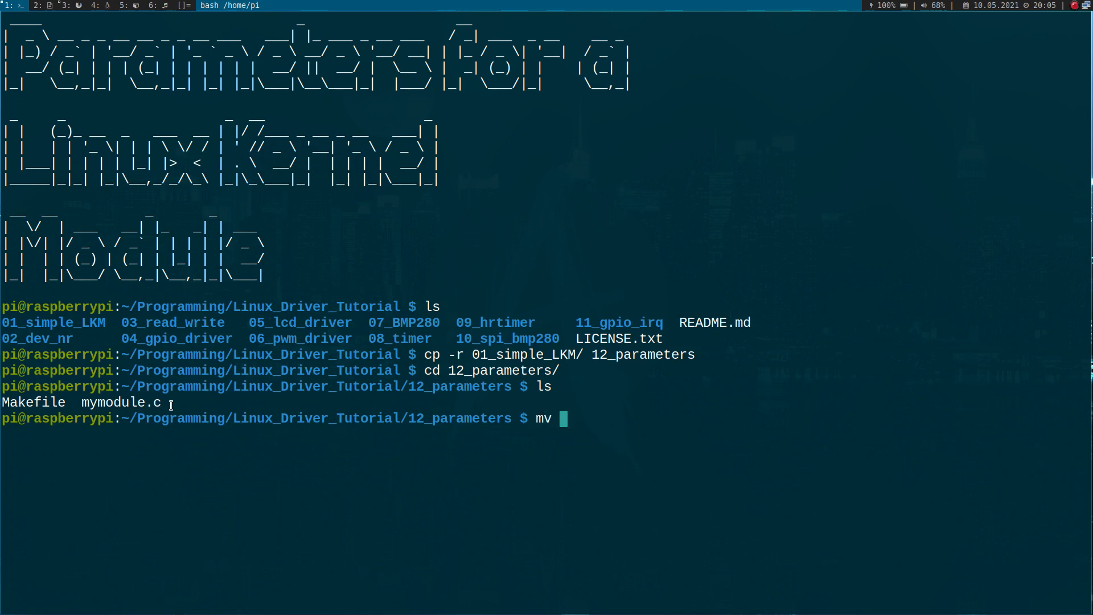
text(mymodule.c)
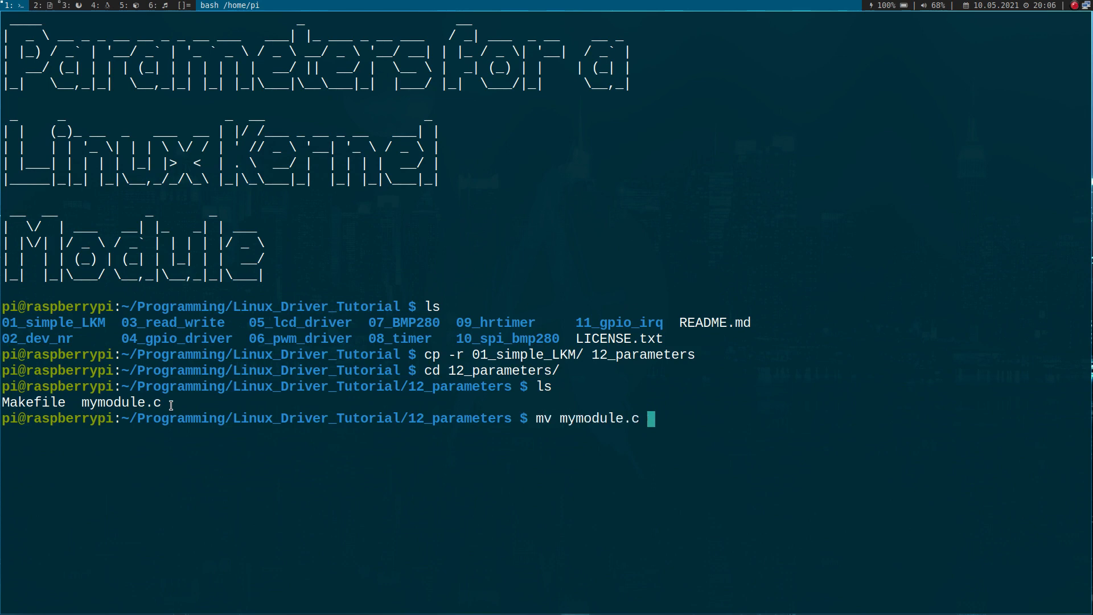
text(my_params.c)
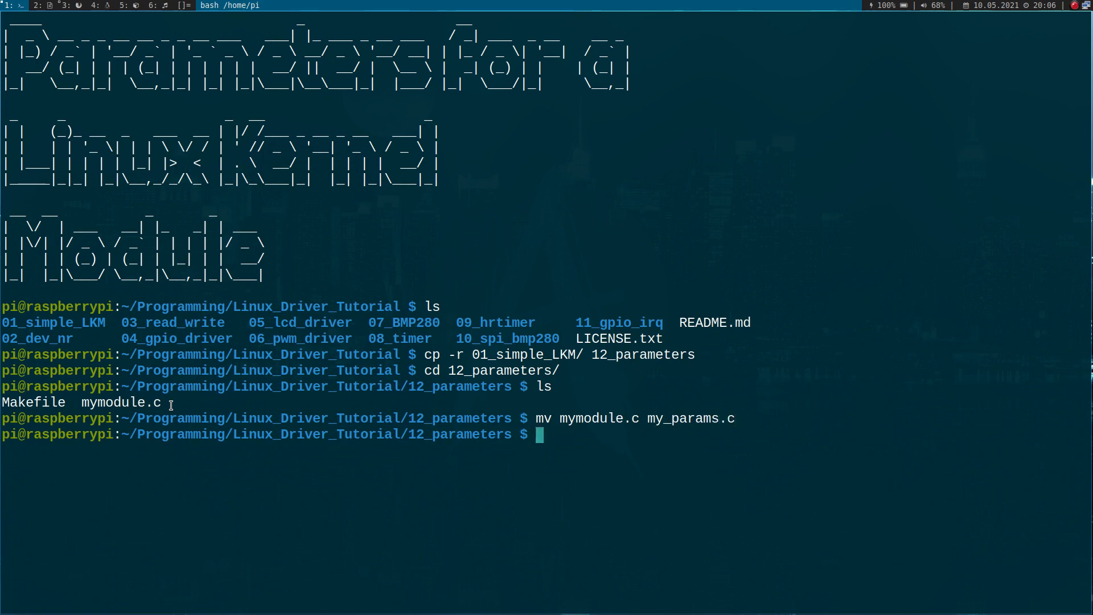
text(vim Make)
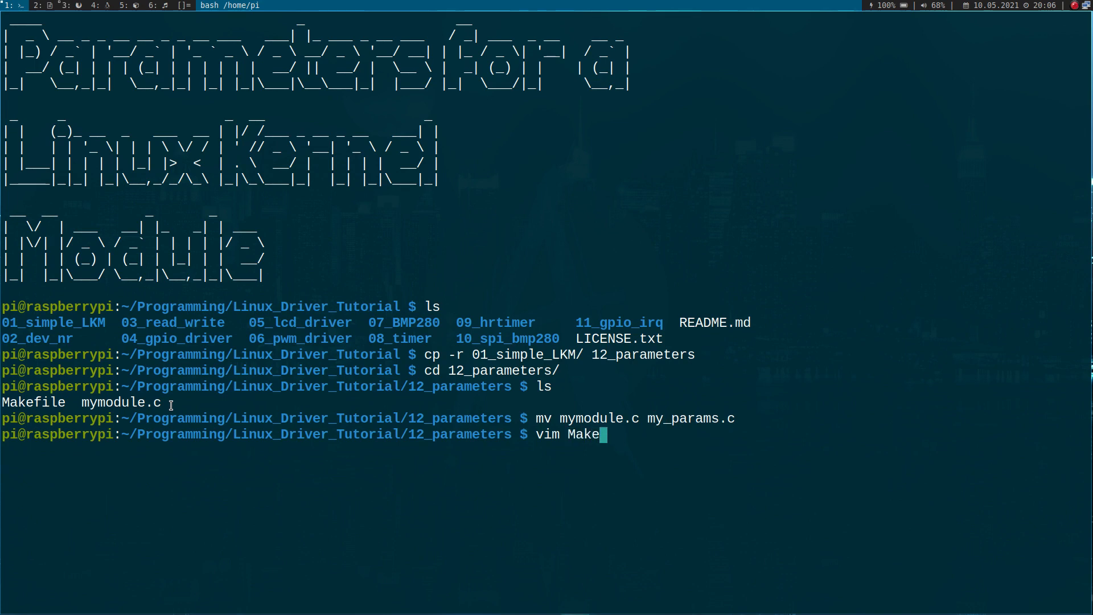
Step: Set the Makefile's obj-m to my_params.o, save, and :find my_params.c
text(file)
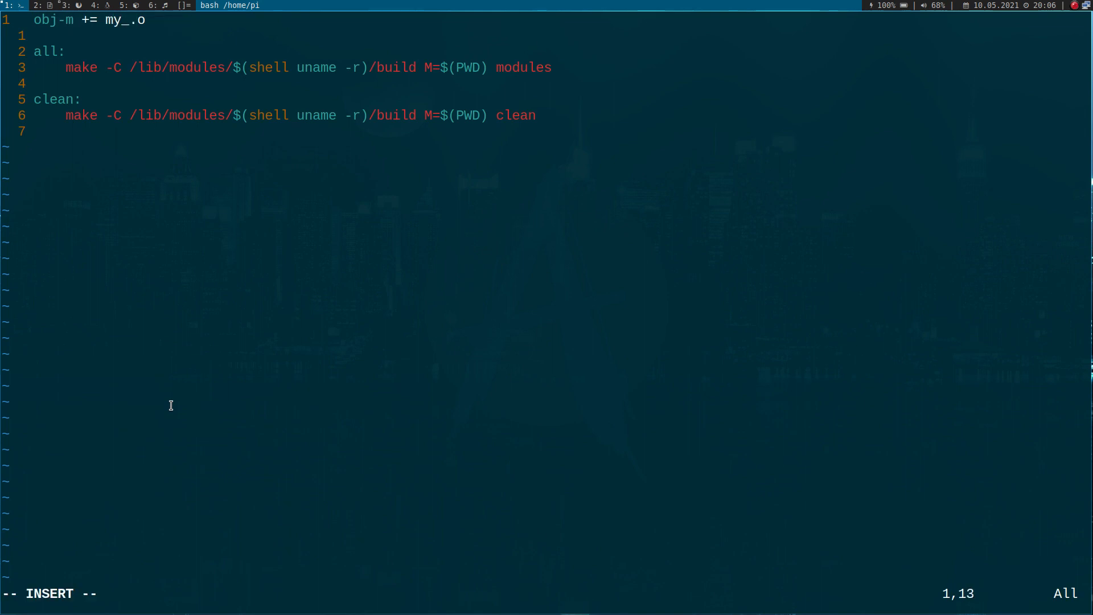
text(params)
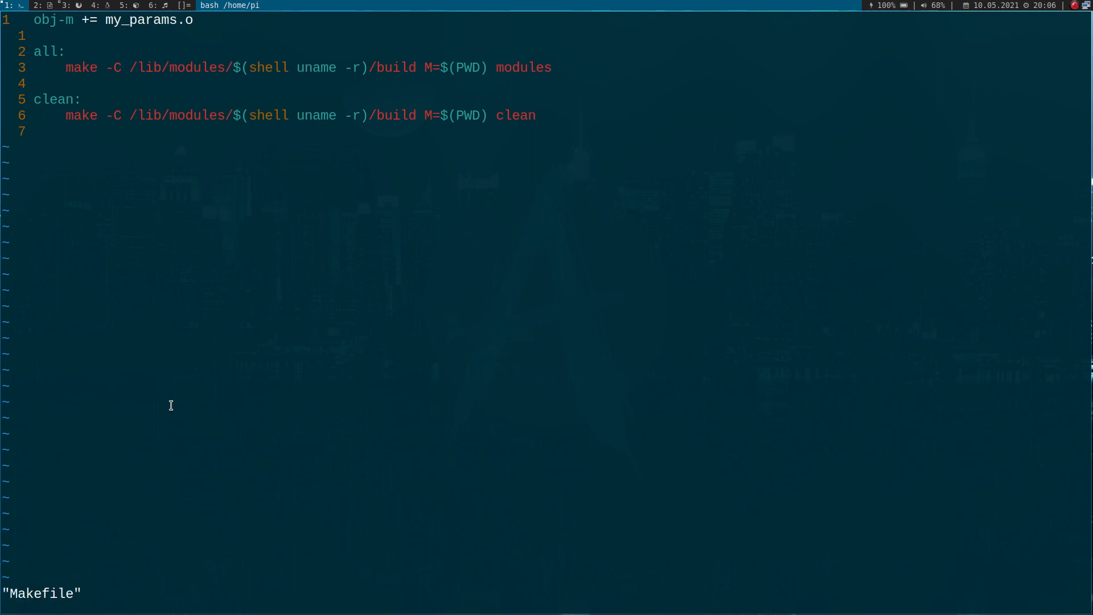
text(:find)
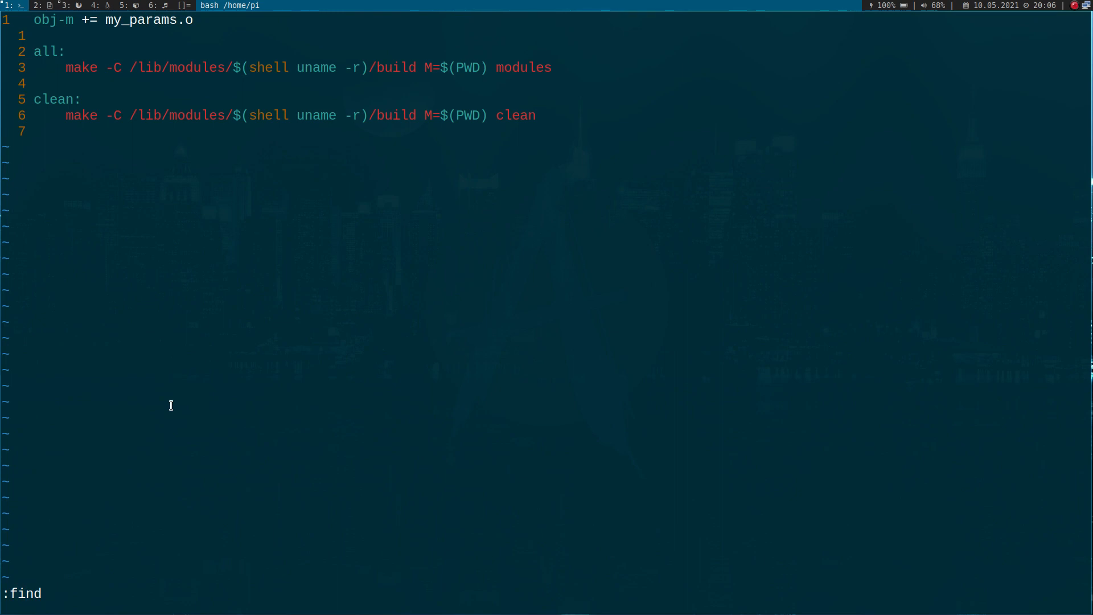
text(my)
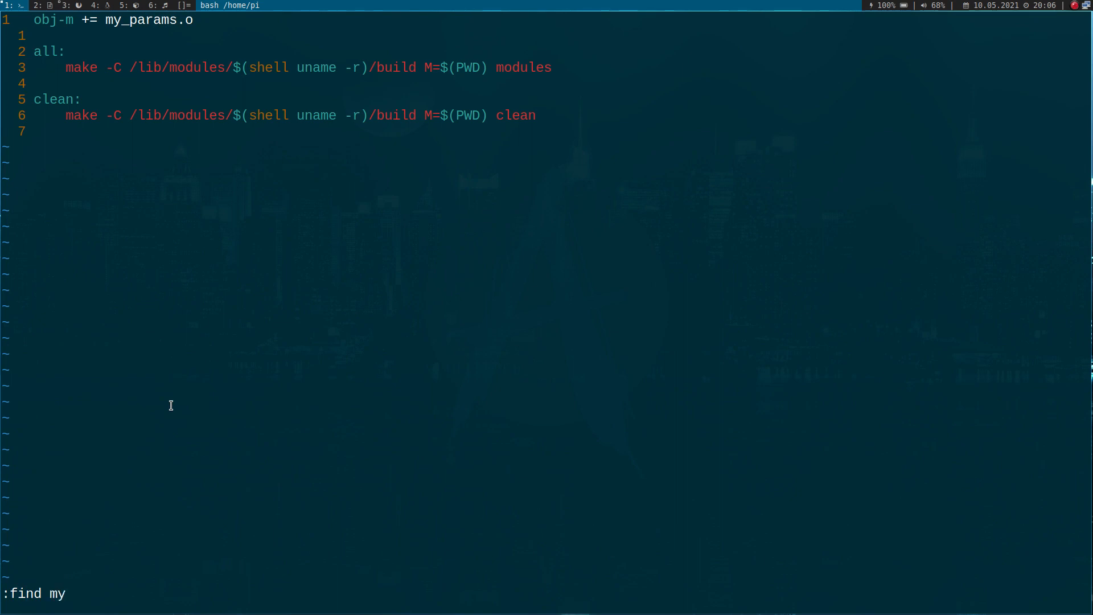
text(_params.c)
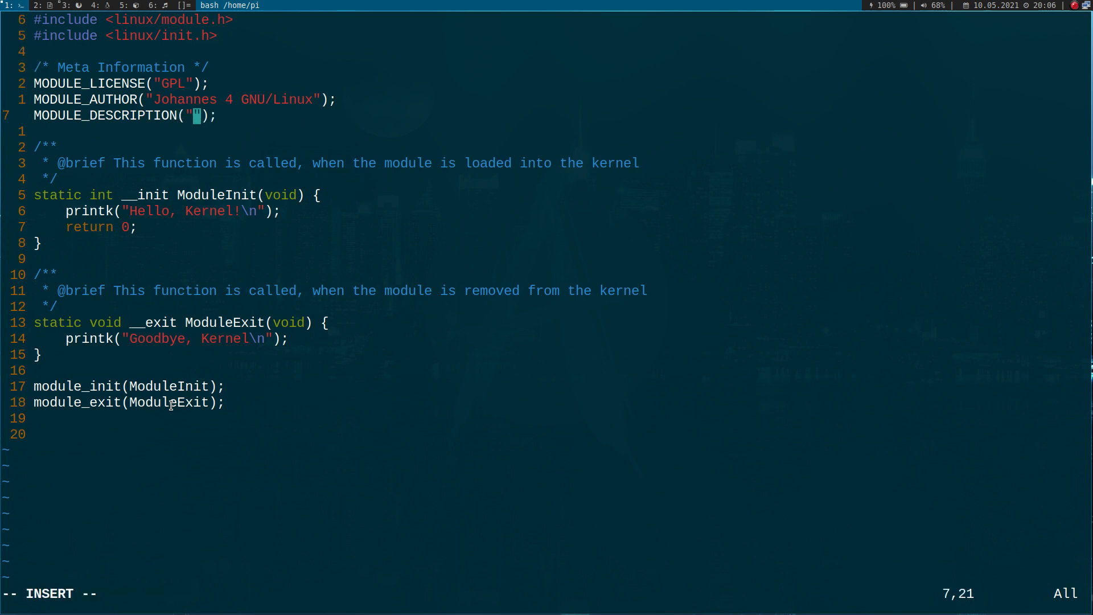
Step: Write 'A simple LKM to demonstrate the use of parameters' as MODULE_DESCRIPTION
text(A simple LKM to demonstrate the use of parameters)
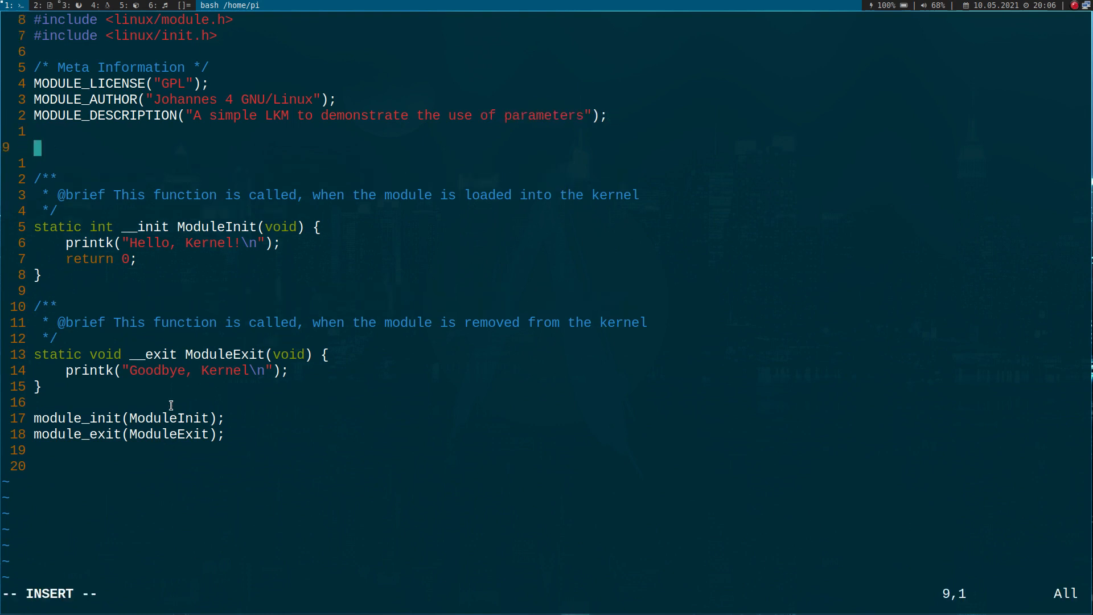
Step: Add a /* Kernel Module's parameters */ comment above the declarations
text(/*)
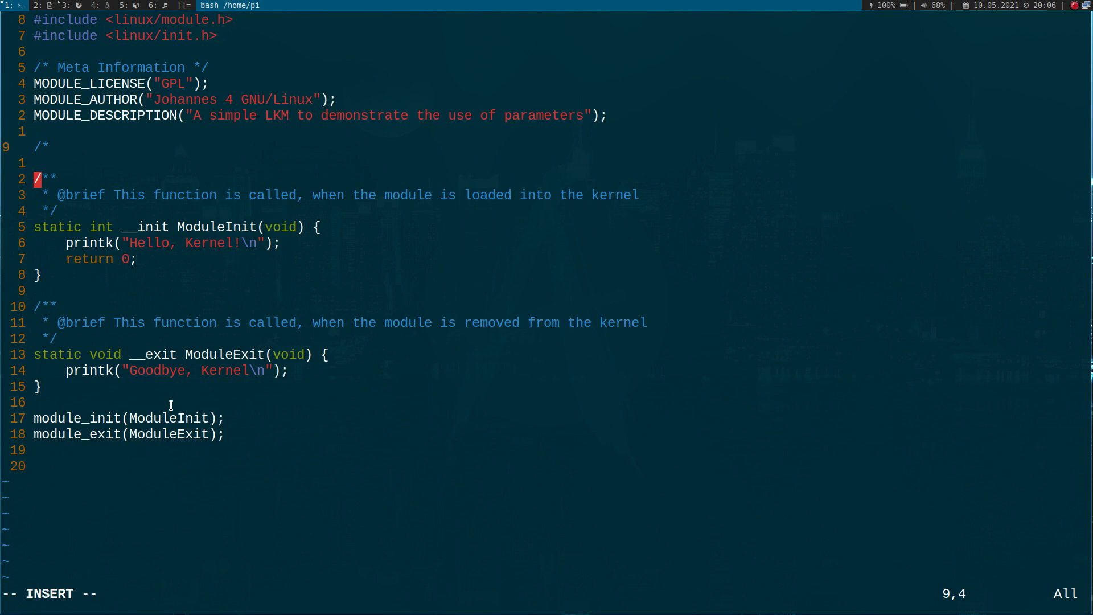
text(Kernel Param)
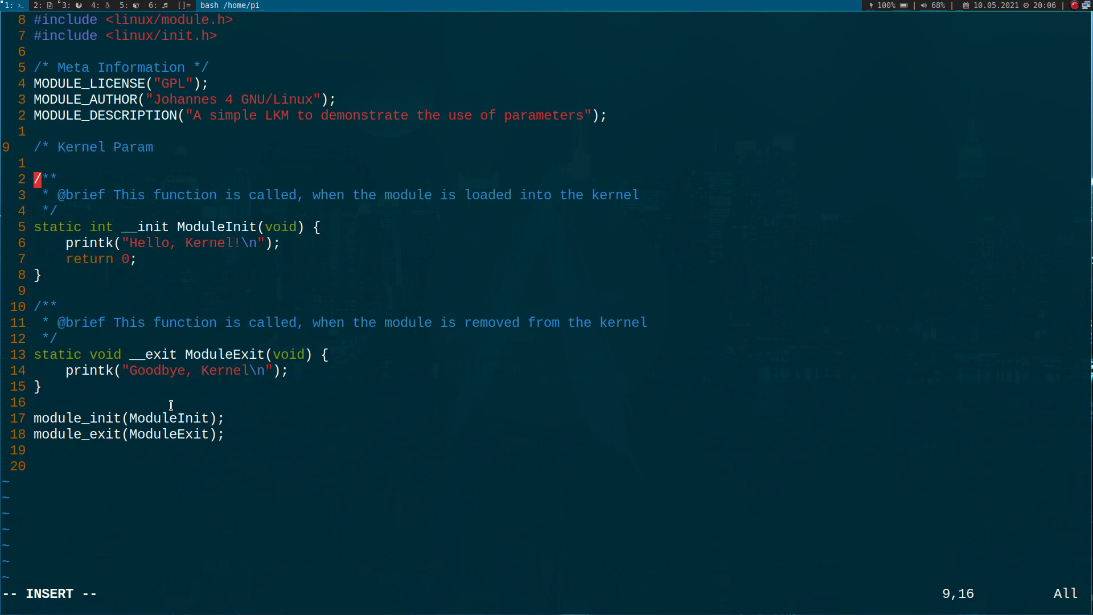
text(erters)
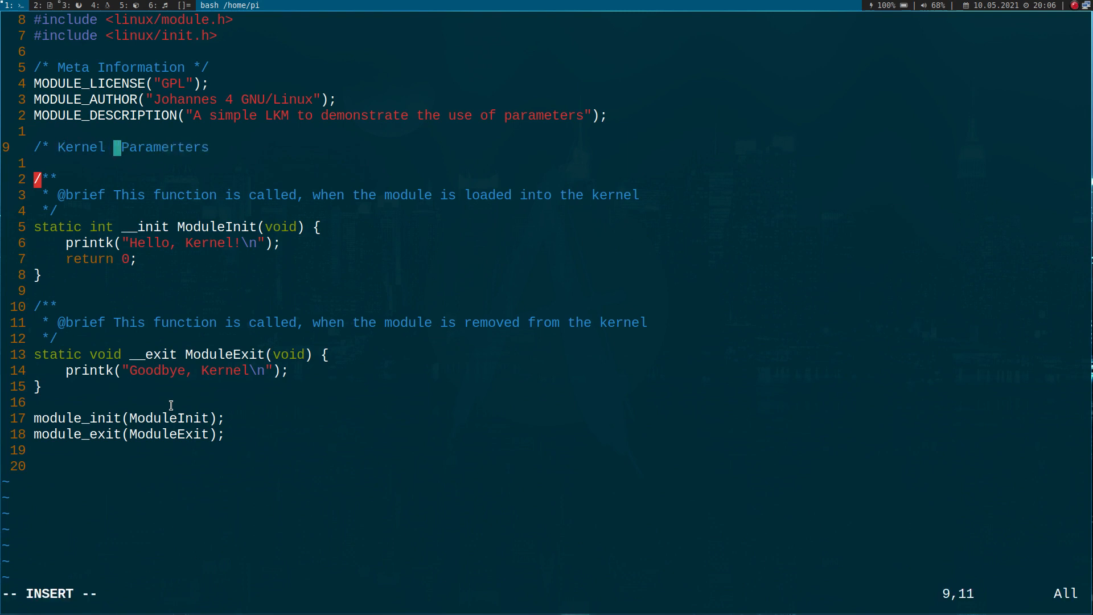
text(Module's)
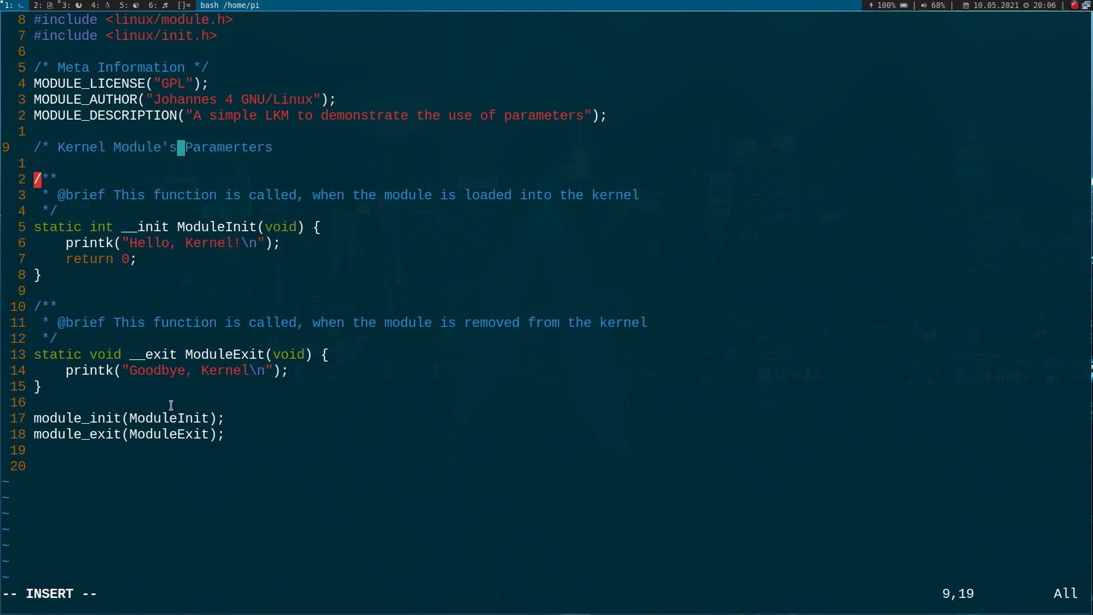
text(*)
text(stati)
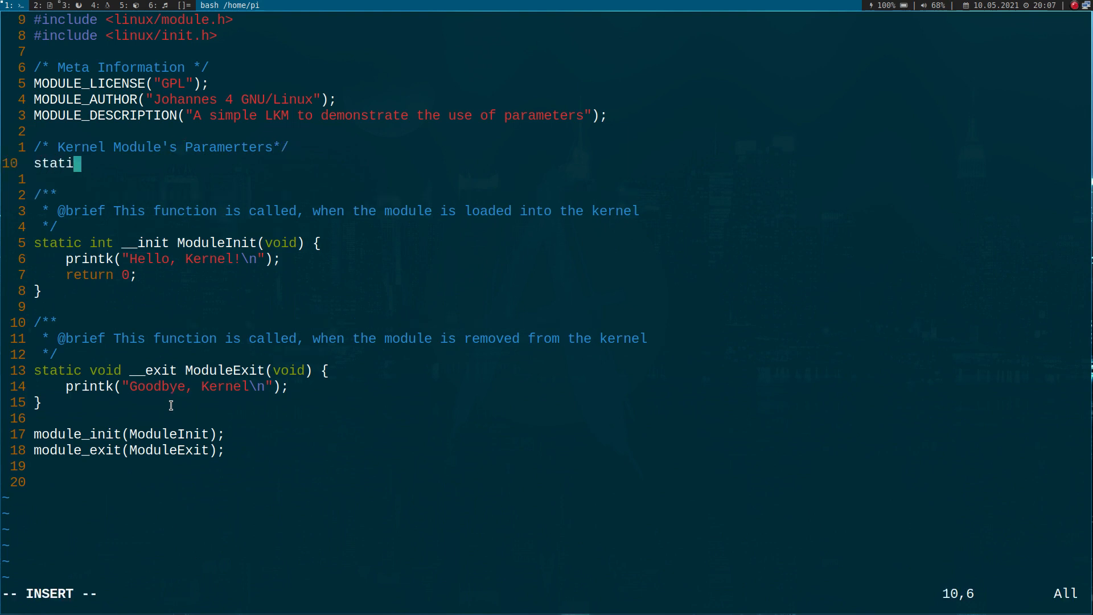
Step: Declare static unsigned int gpio_nr = 12;
text(c unsin)
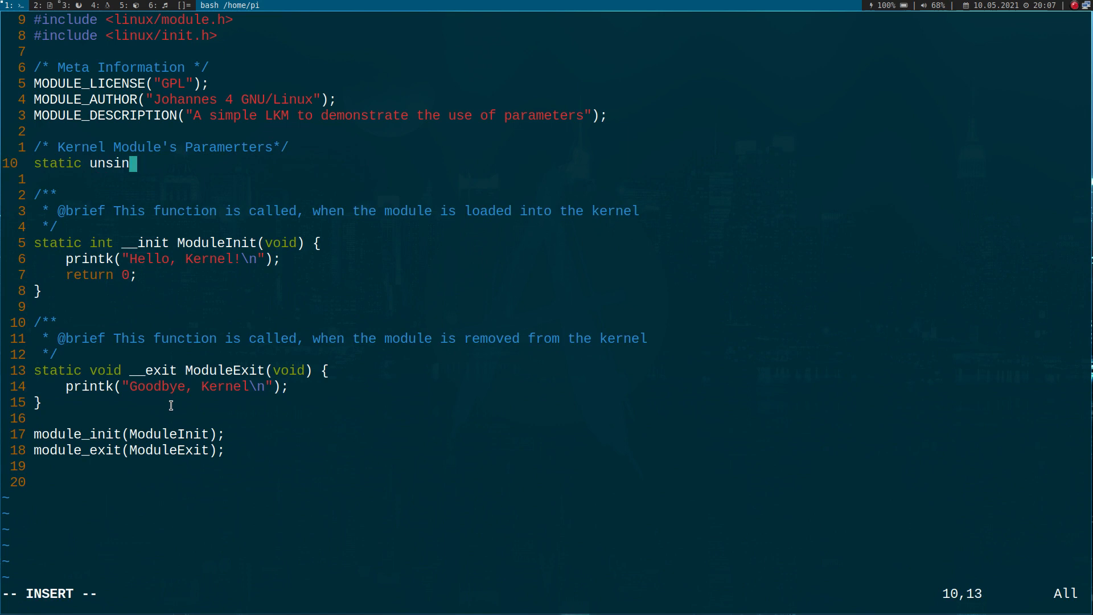
text(gned in)
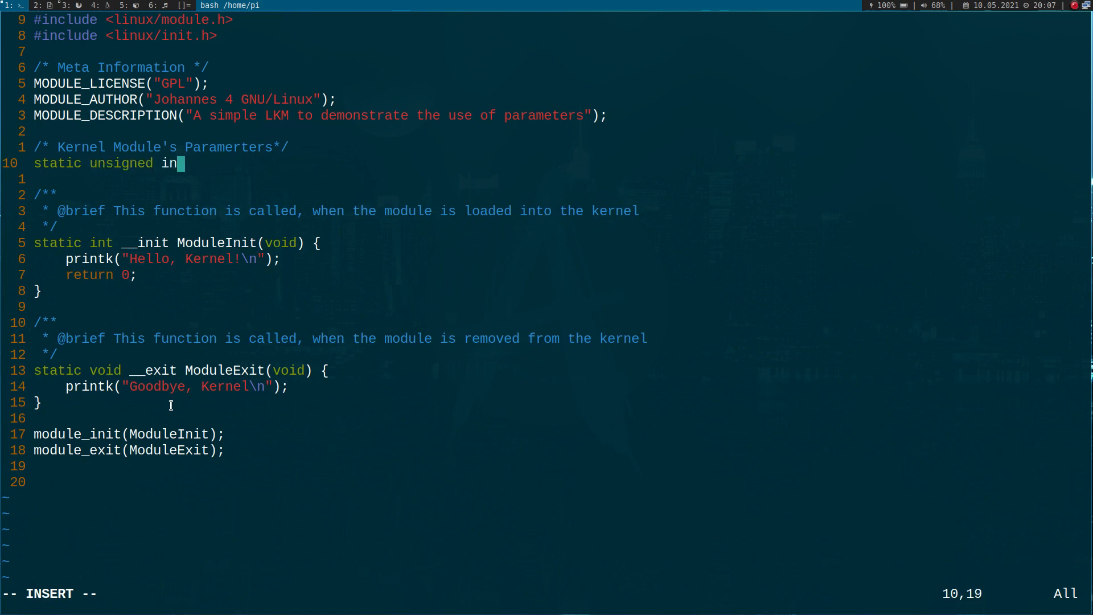
text(t g)
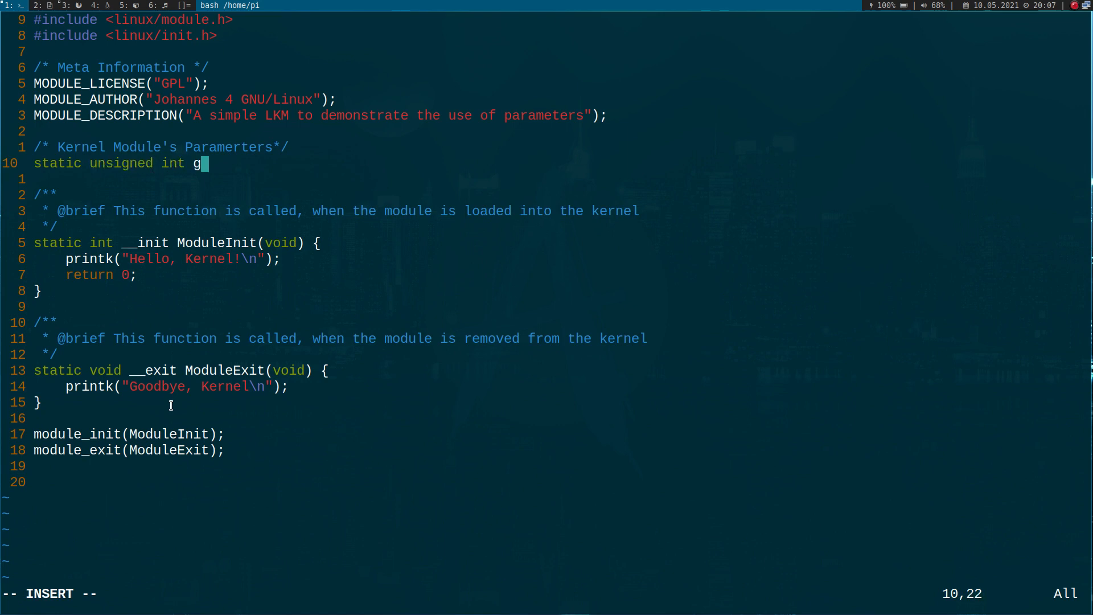
text(pio_nr)
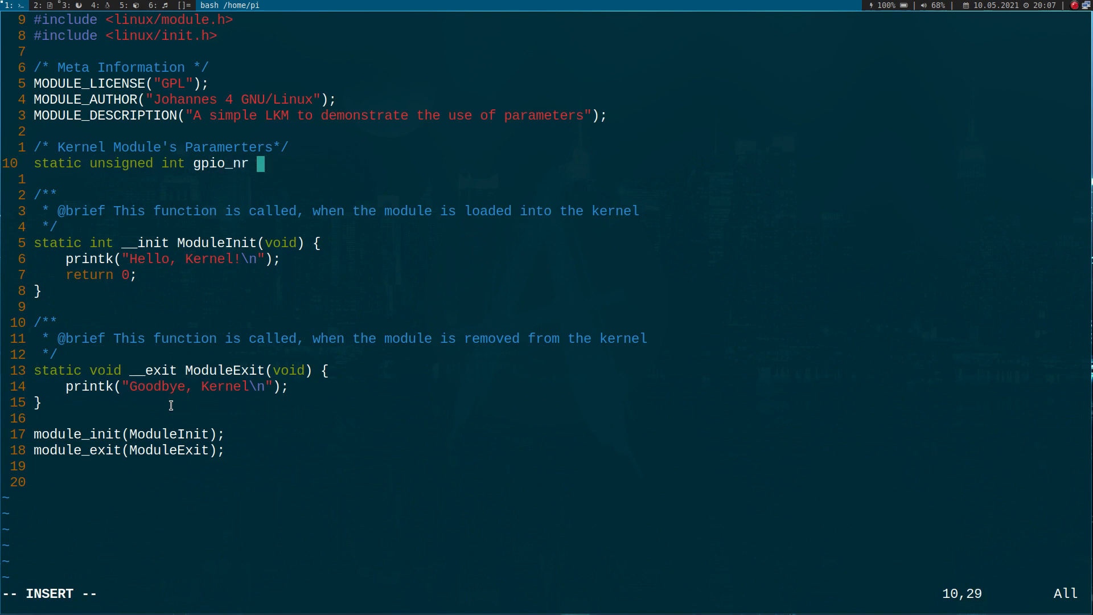
text(=)
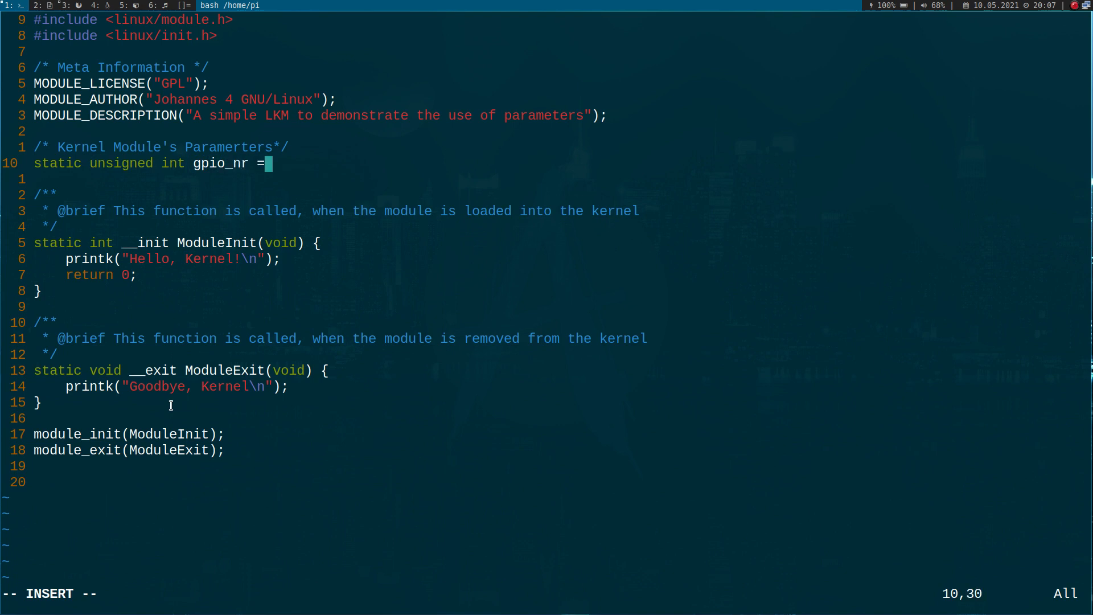
text(12;)
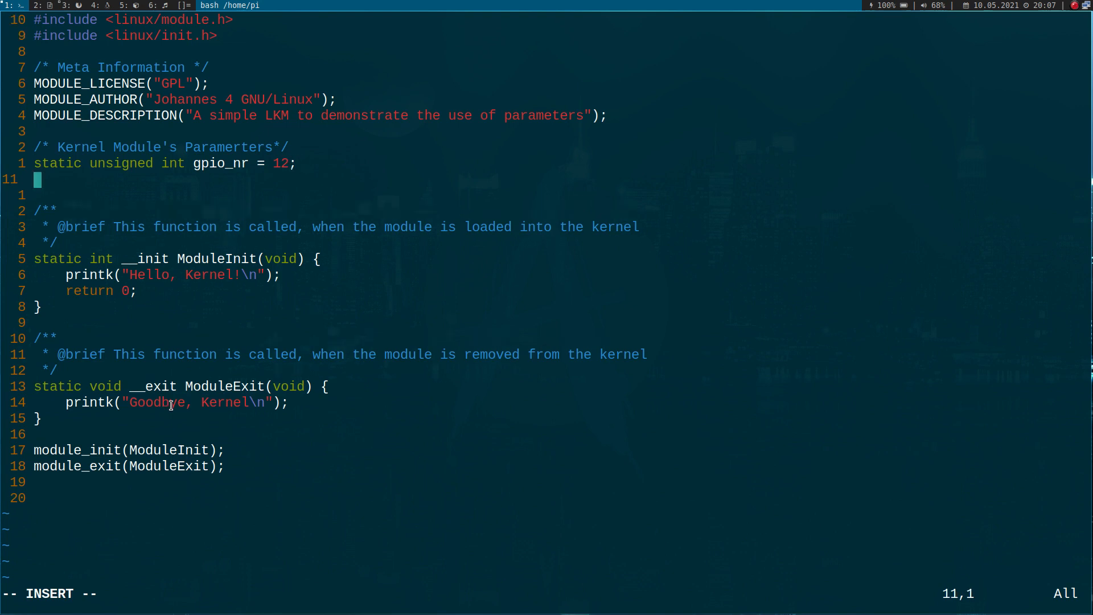
Step: Declare static char *device_name = "testdevice";
text(staticv)
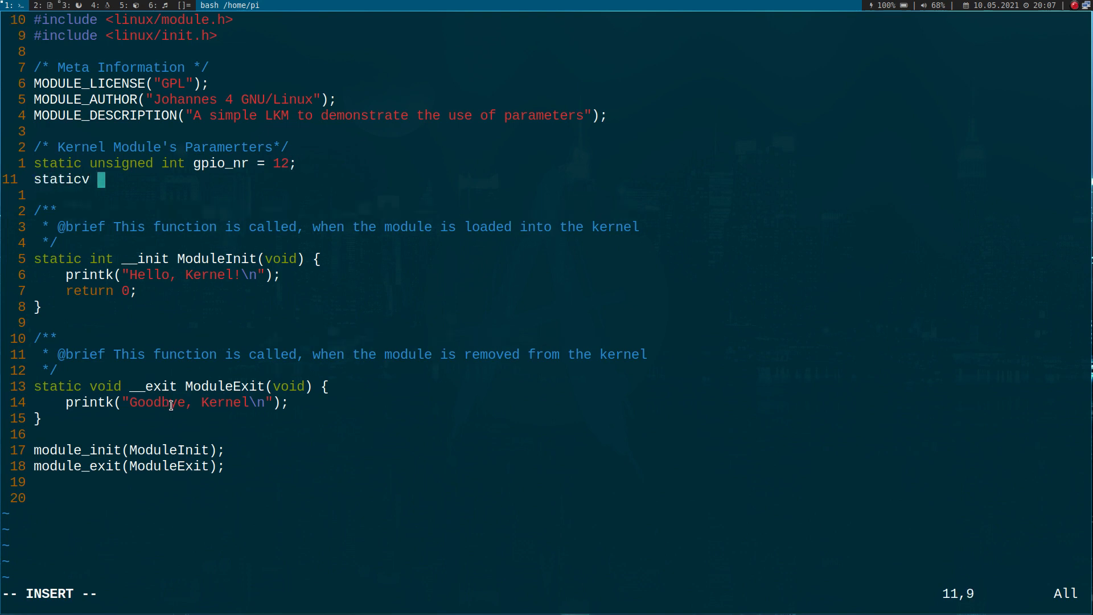
key(BackSpace)
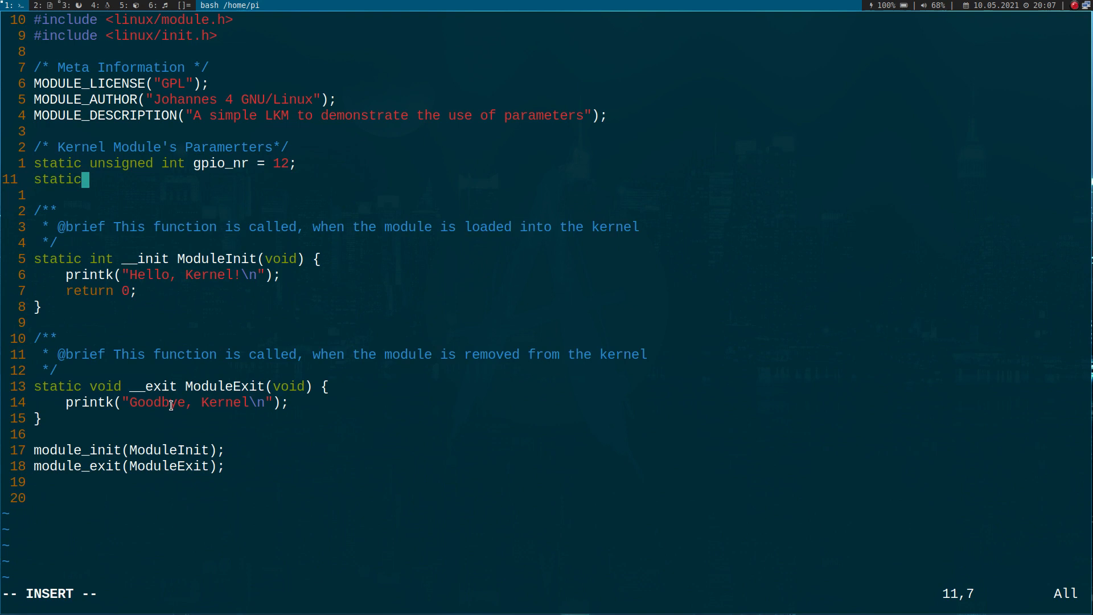
text(char)
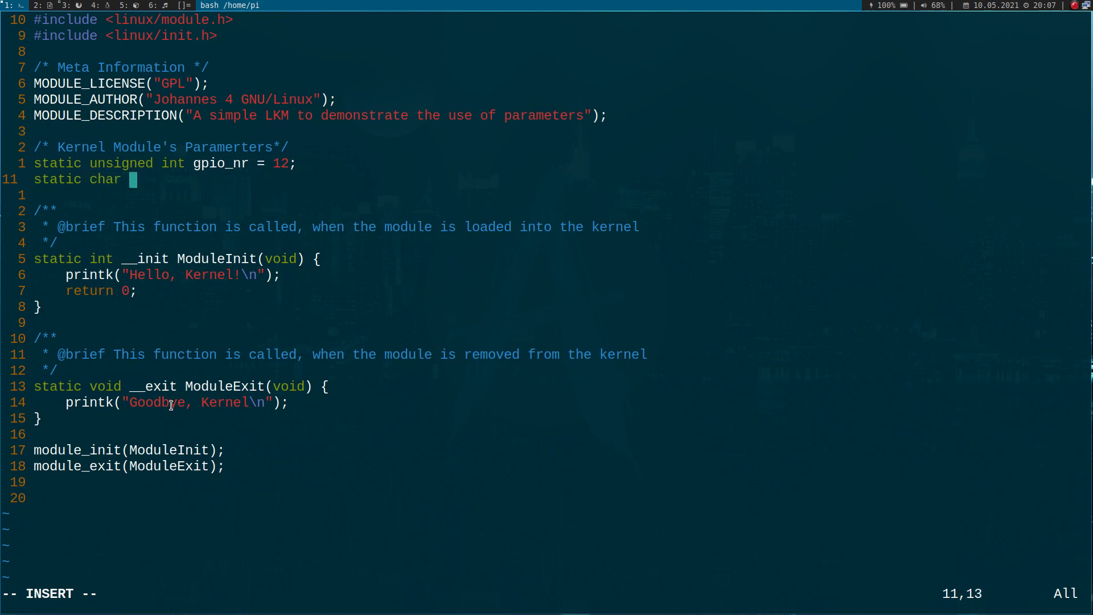
text(*device_)
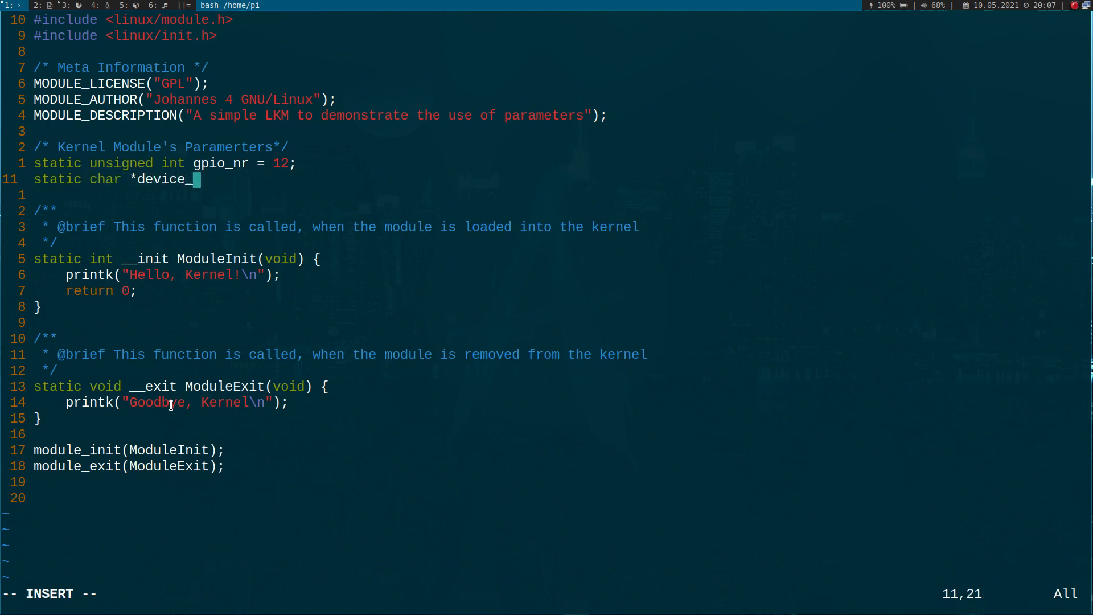
text(name =)
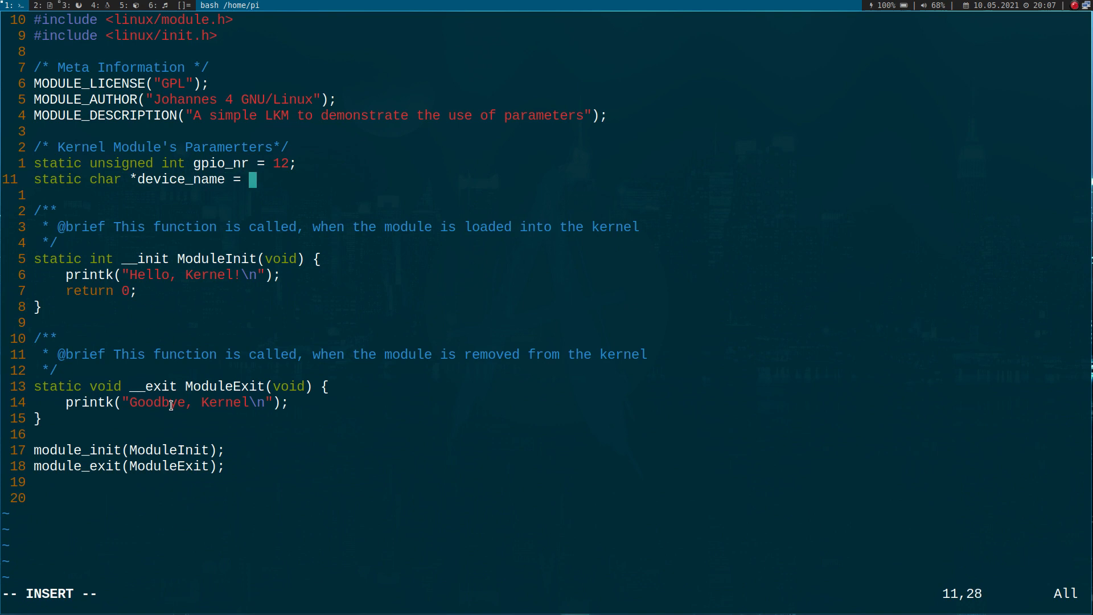
text("testdev)
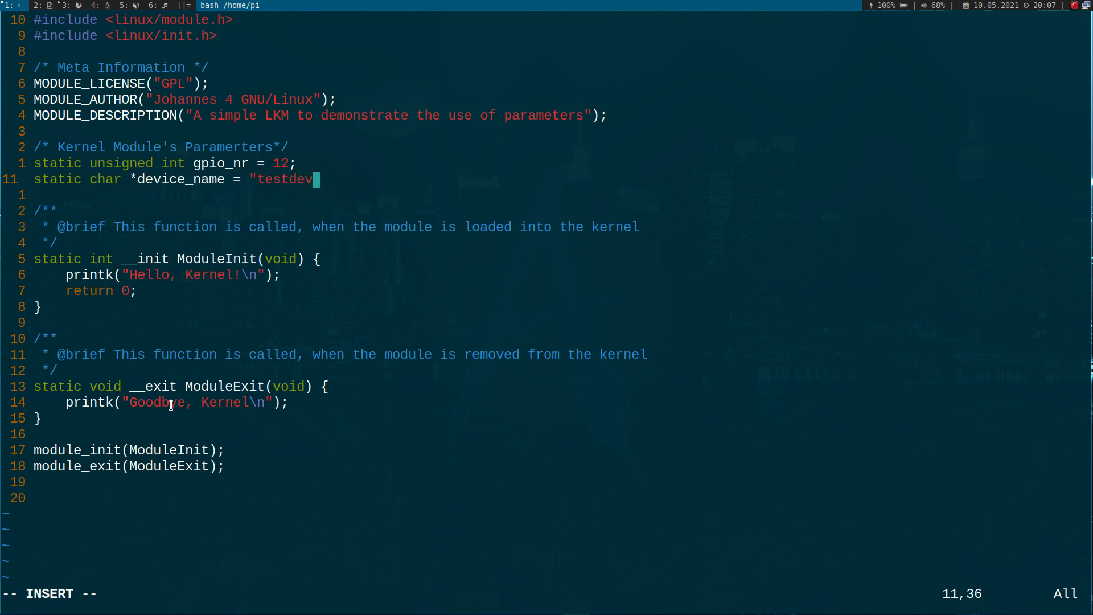
text(ice";)
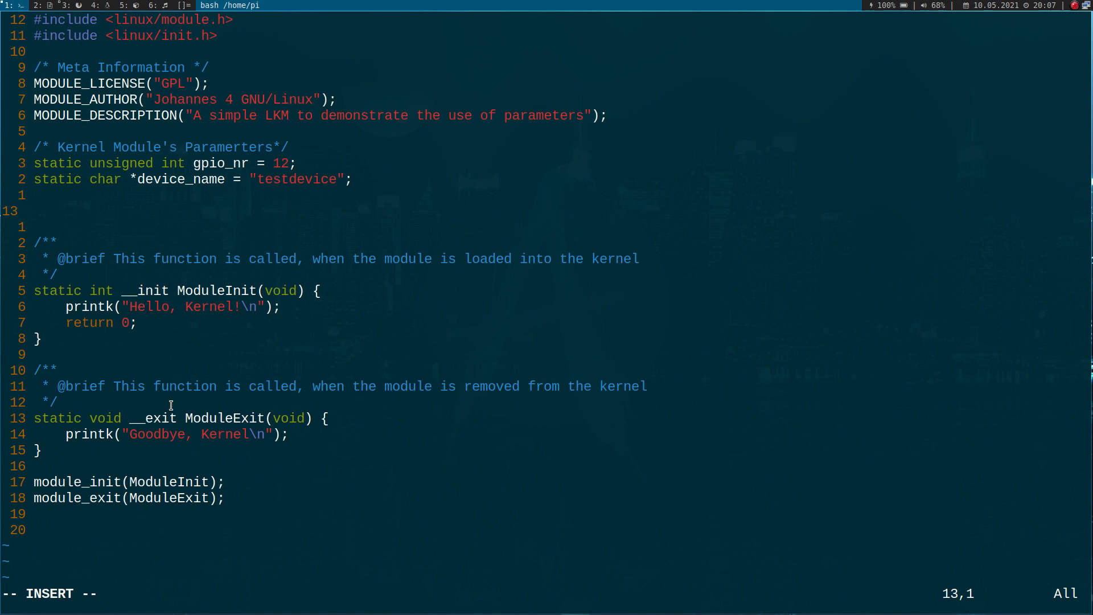
Step: Start module_param(gpio_nr, uint, for the GPIO parameter
text(mp)
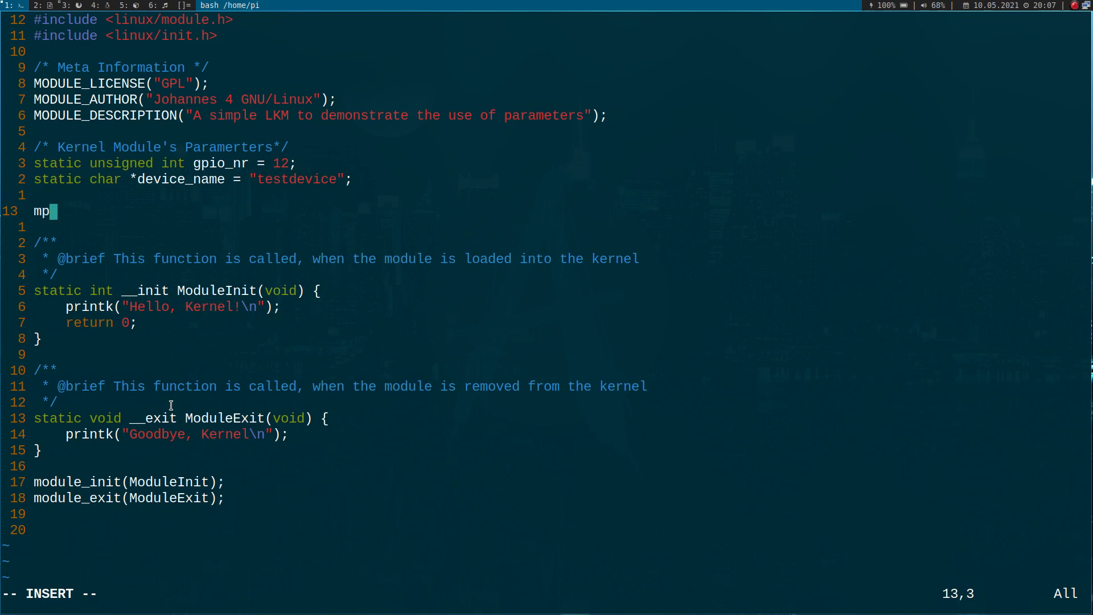
text(odule:_)
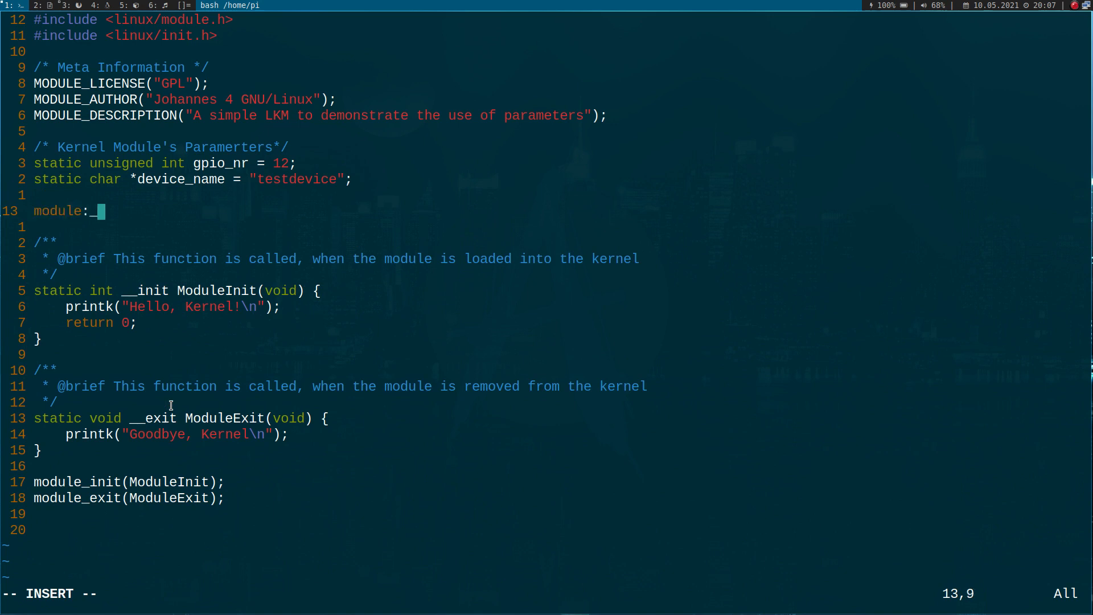
text(param)
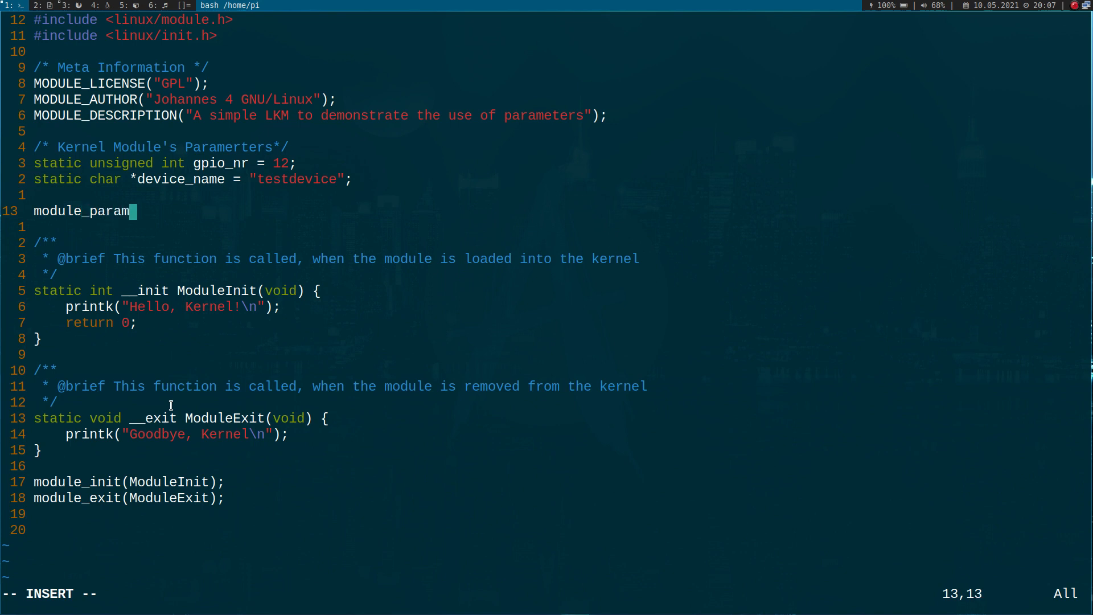
text(()
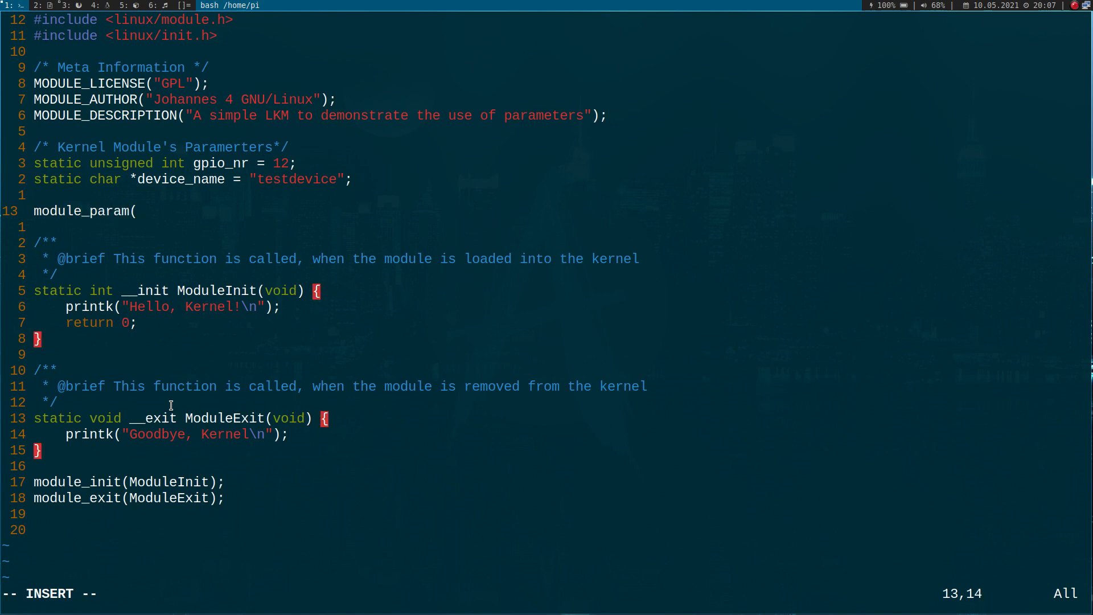
text(gpio)
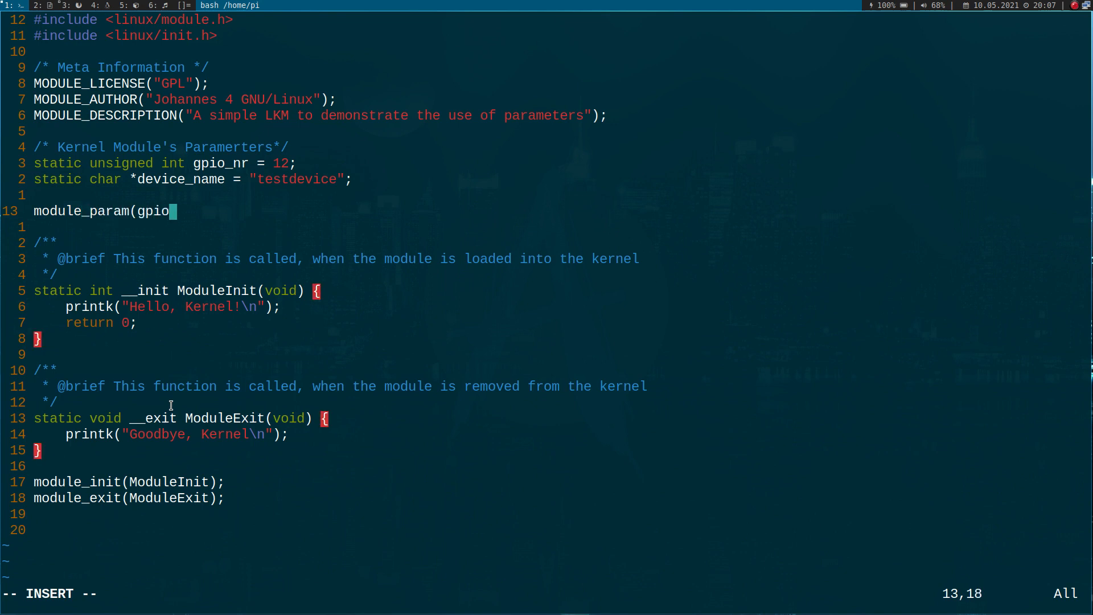
text(_n)
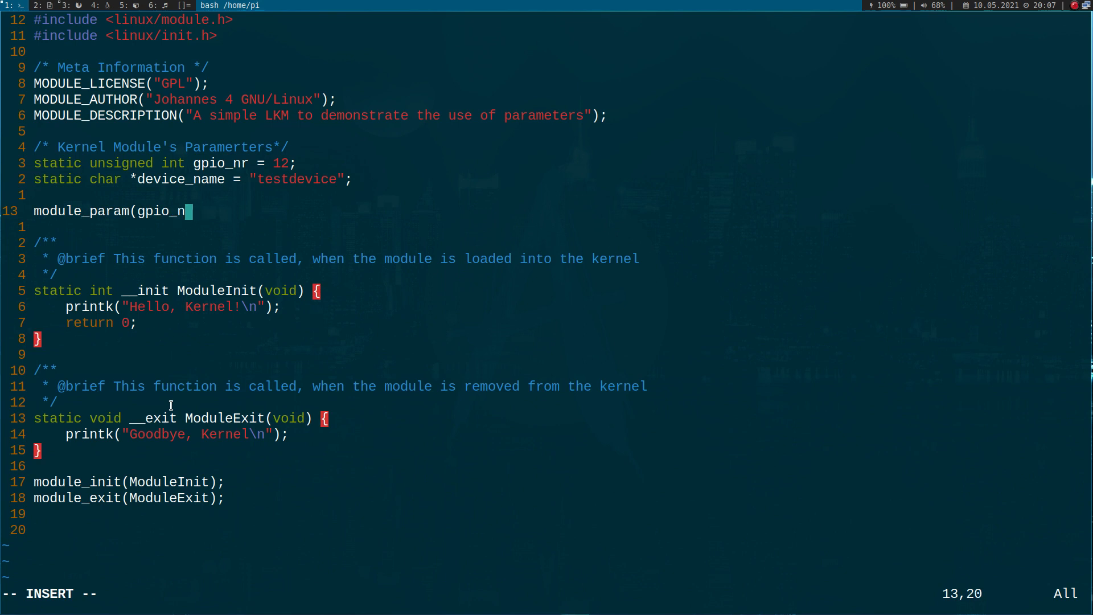
text(r,)
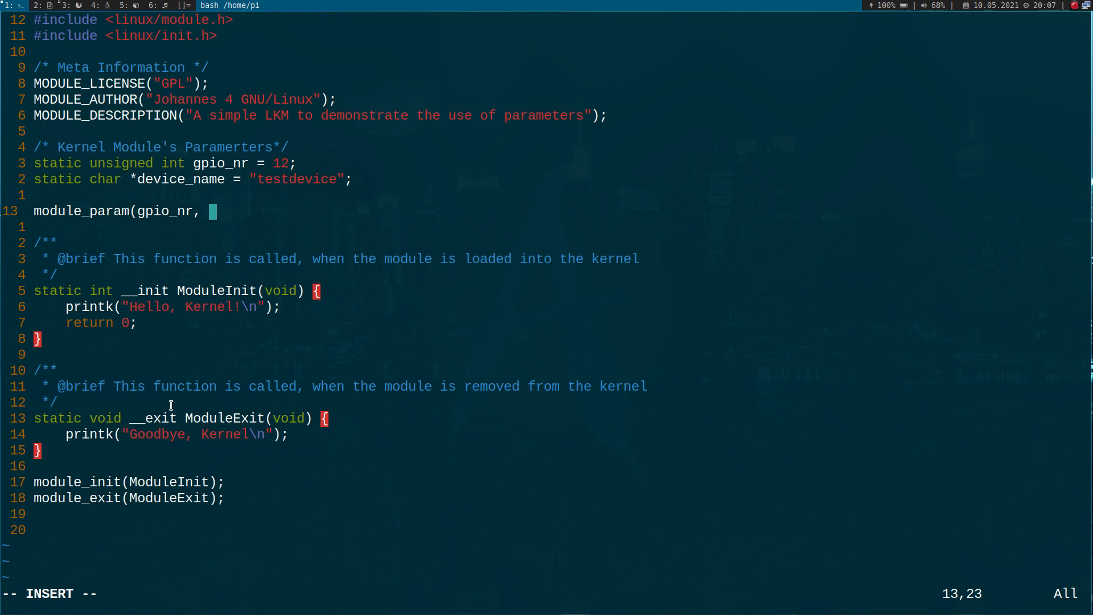
text(uint)
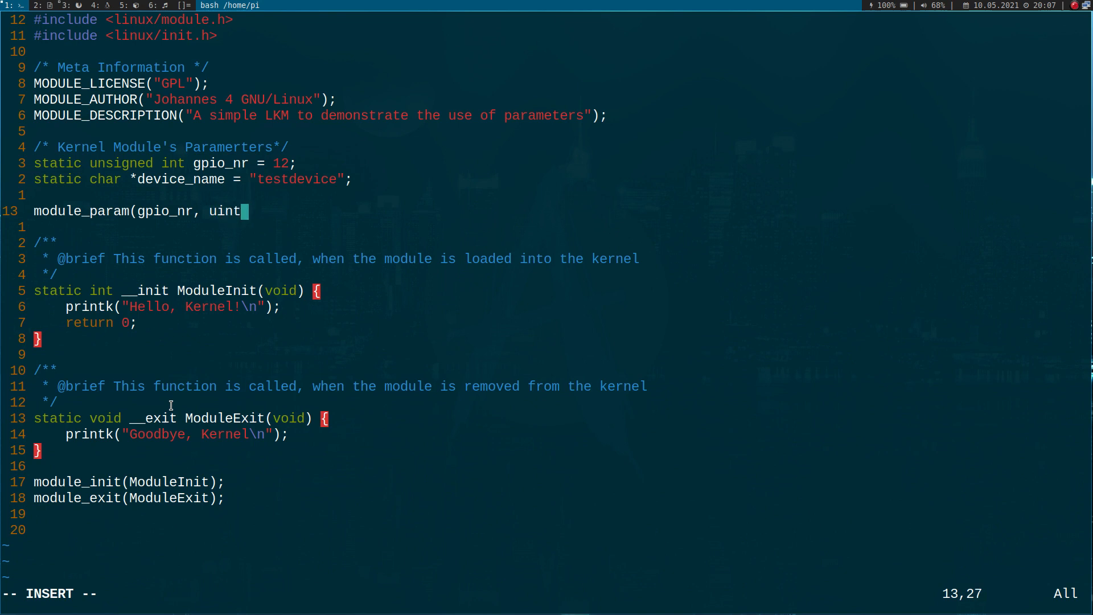
text(,)
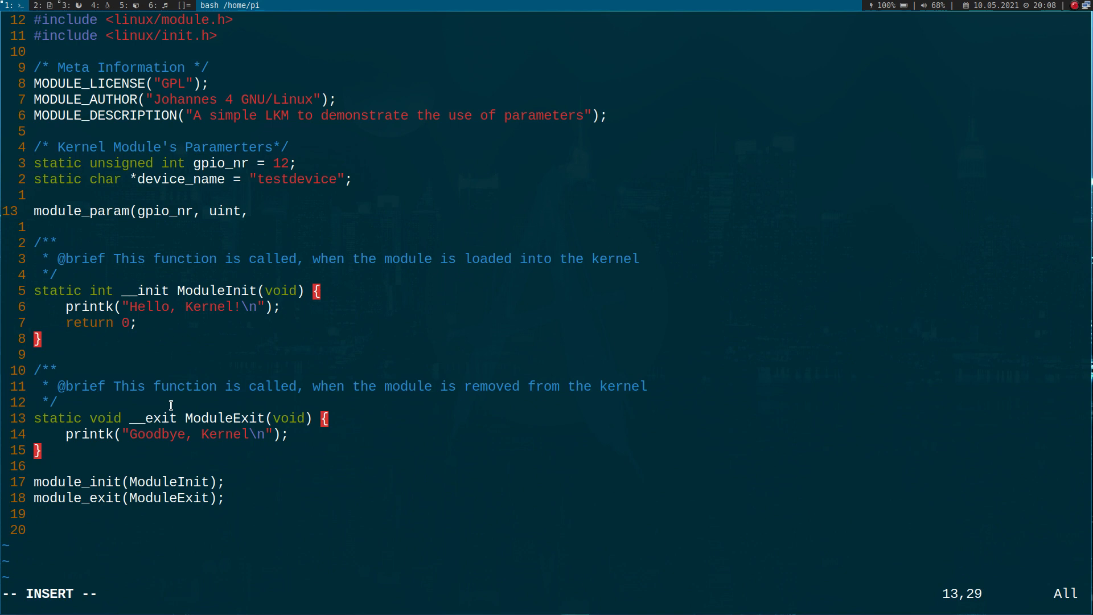
Step: Try 0666 permissions, then use S_IRUGO read permissions instead
text(0666)
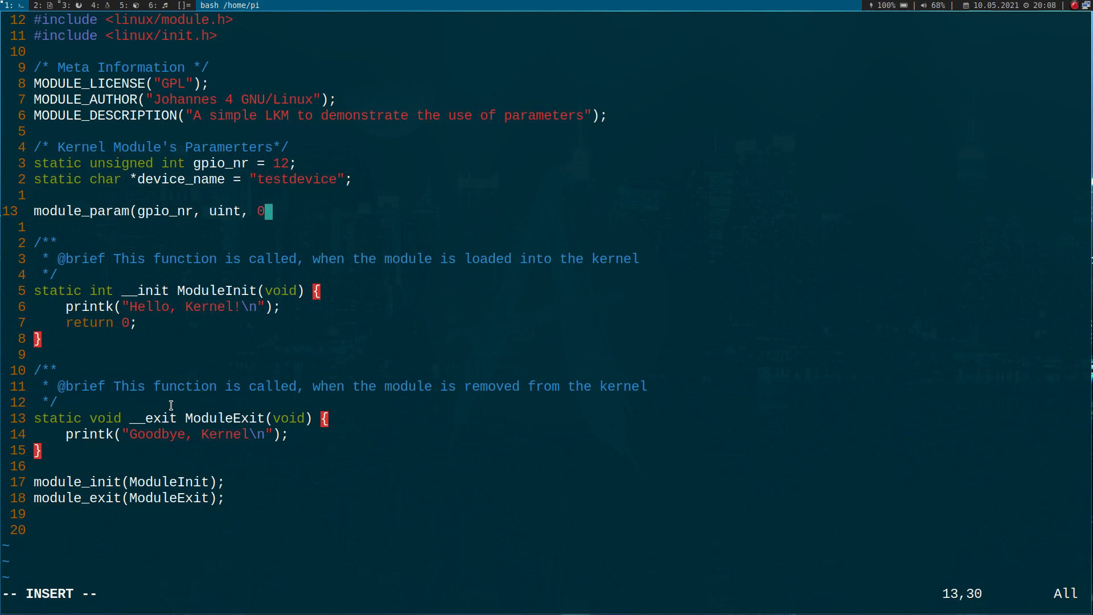
text(S)
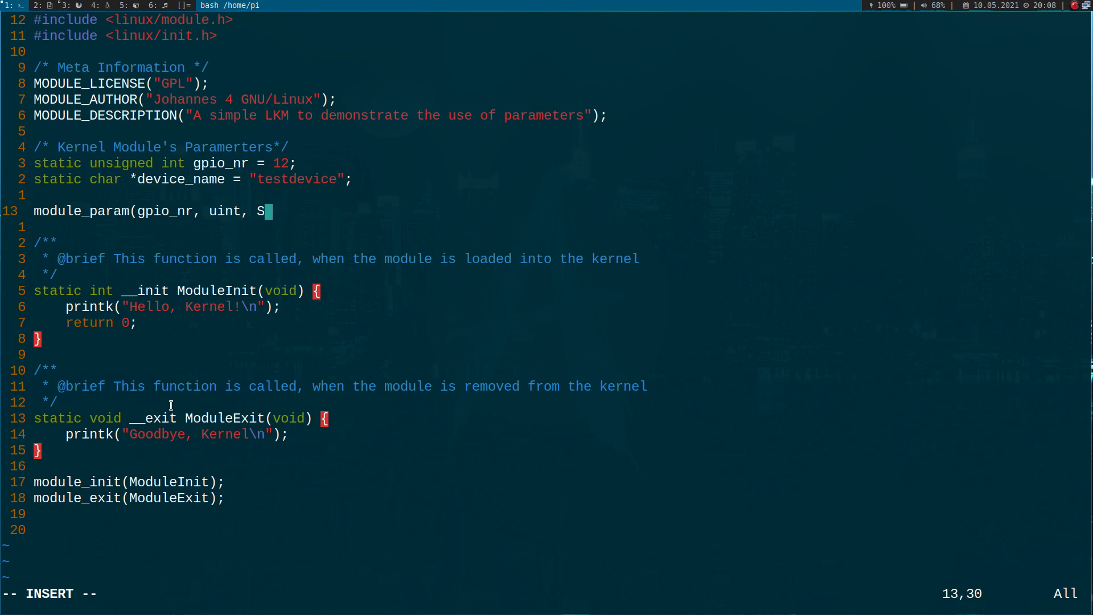
text(_IR)
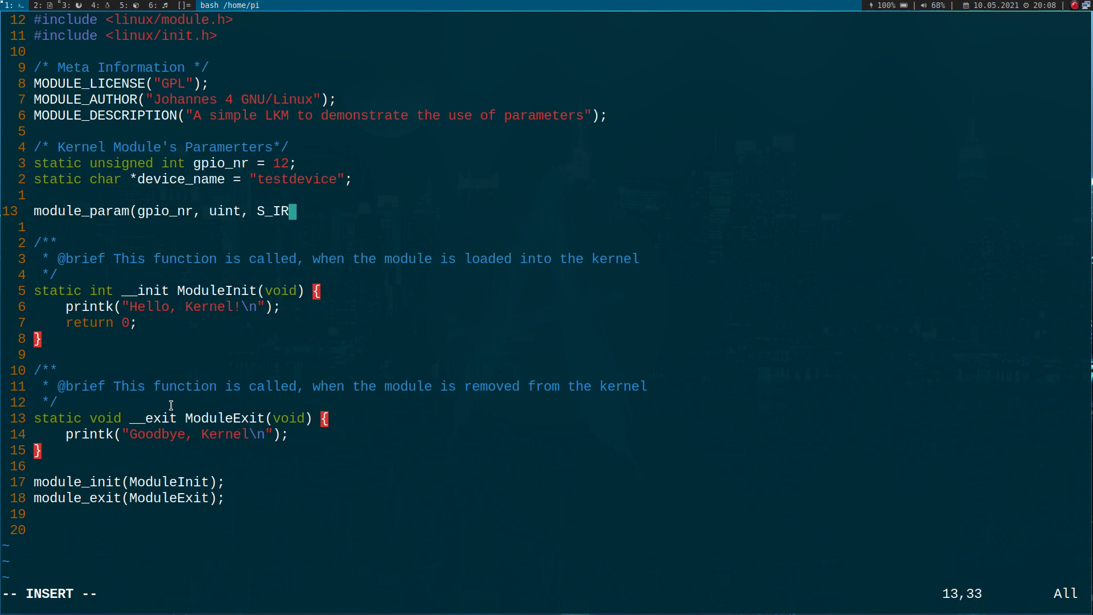
text(UGO)
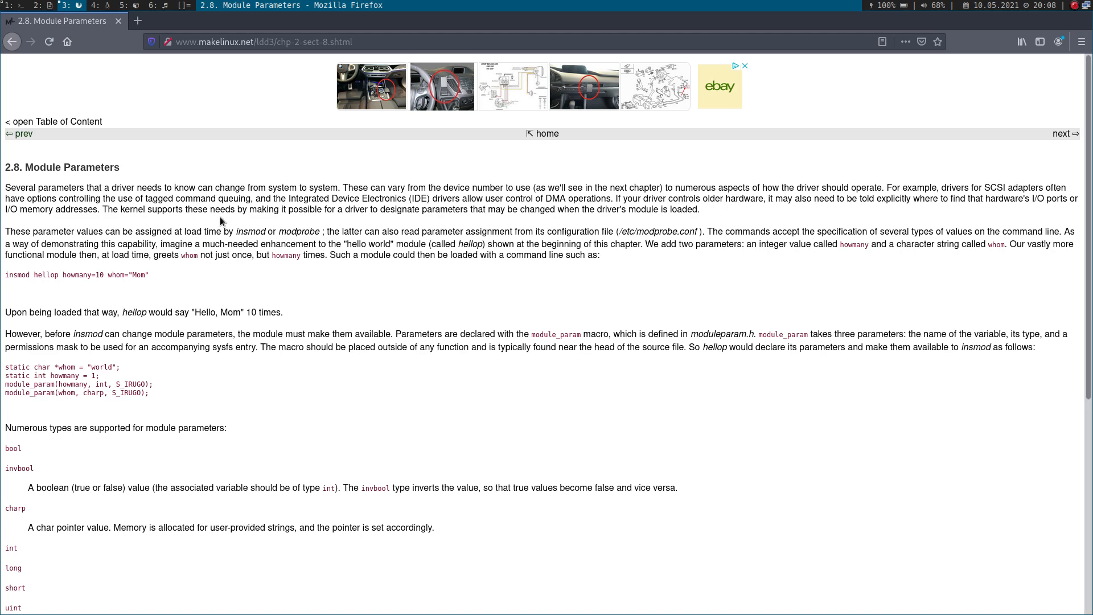
Step: Scroll the LDD3 Module Parameters page to the supported types list and mark its intro sentence
click(263, 42)
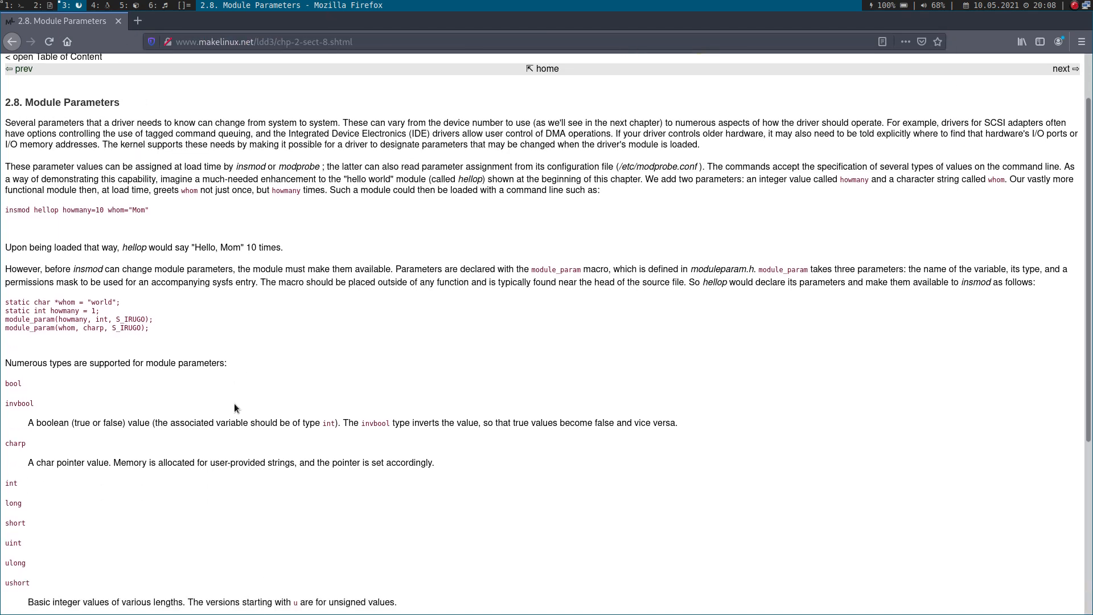
scroll(down, 3)
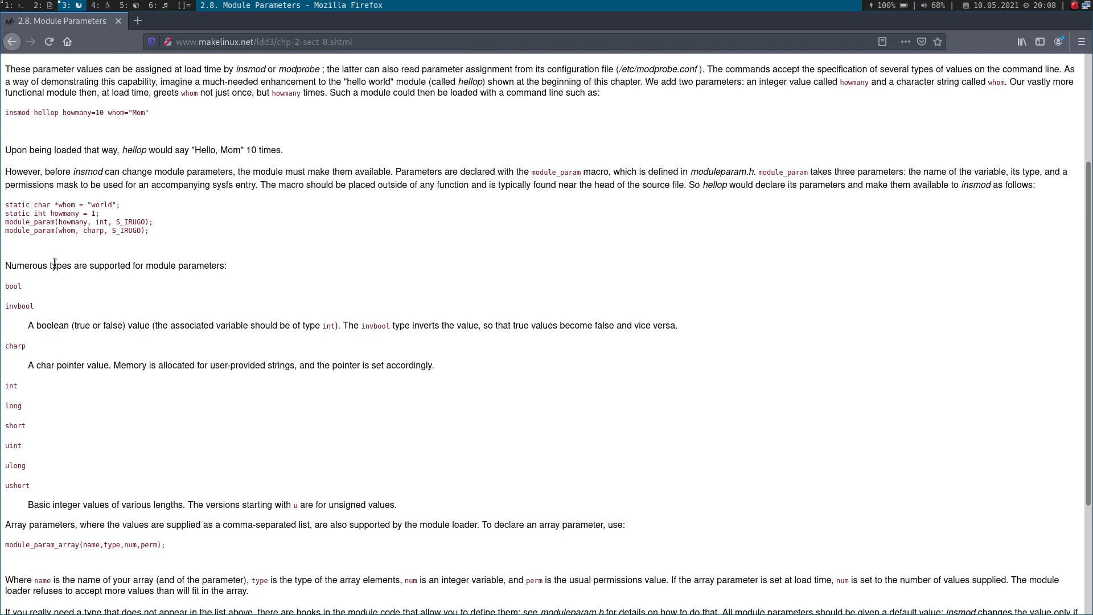
drag(55, 266, 226, 266)
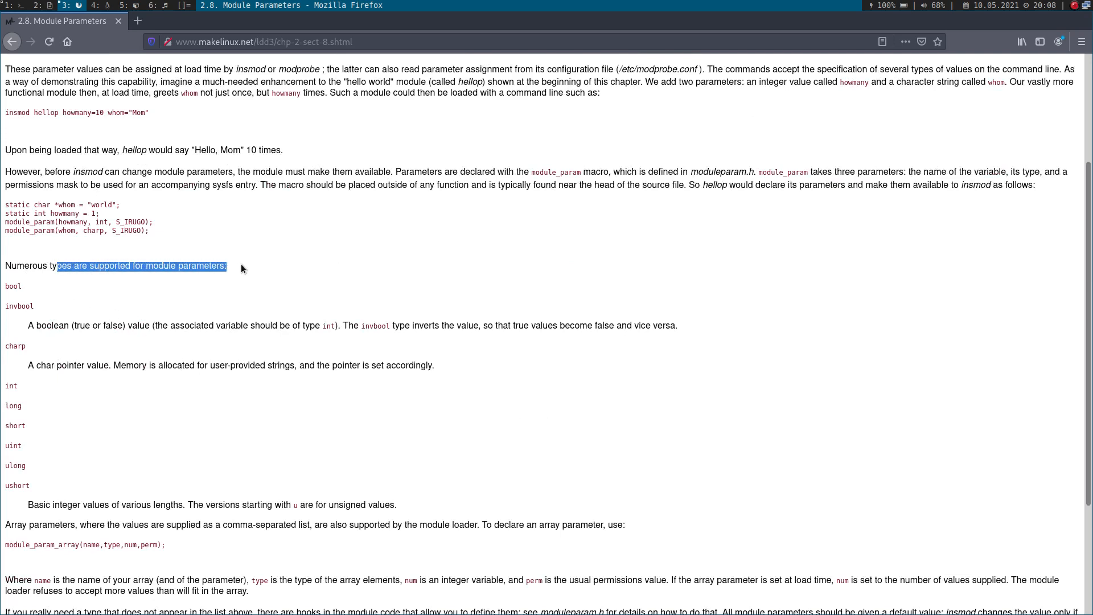
click(49, 559)
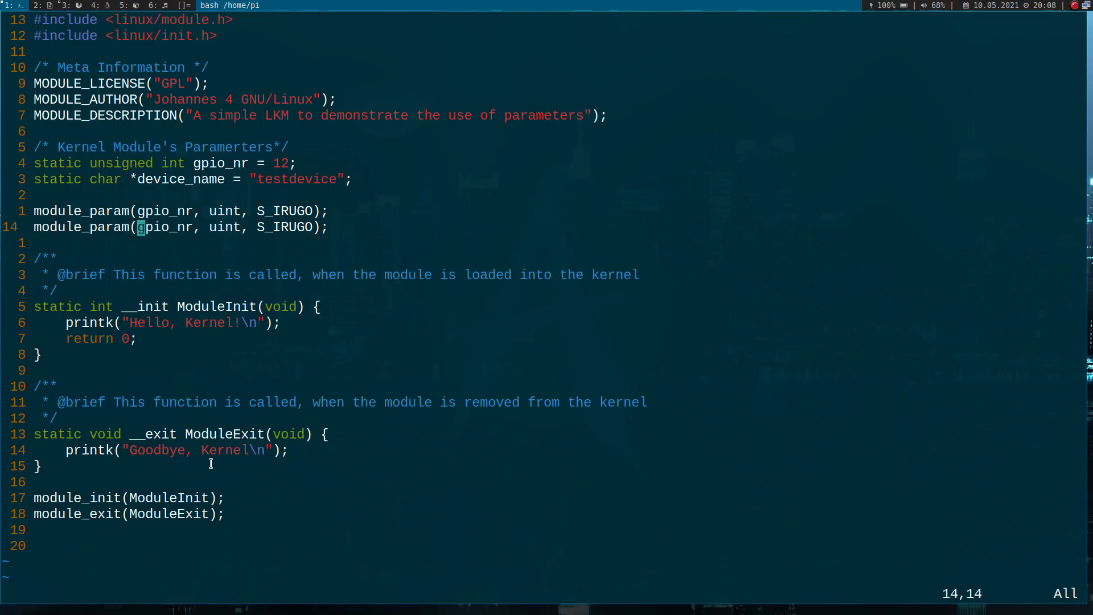
Step: Change the duplicated module_param line to device_name with charp type
text(device)
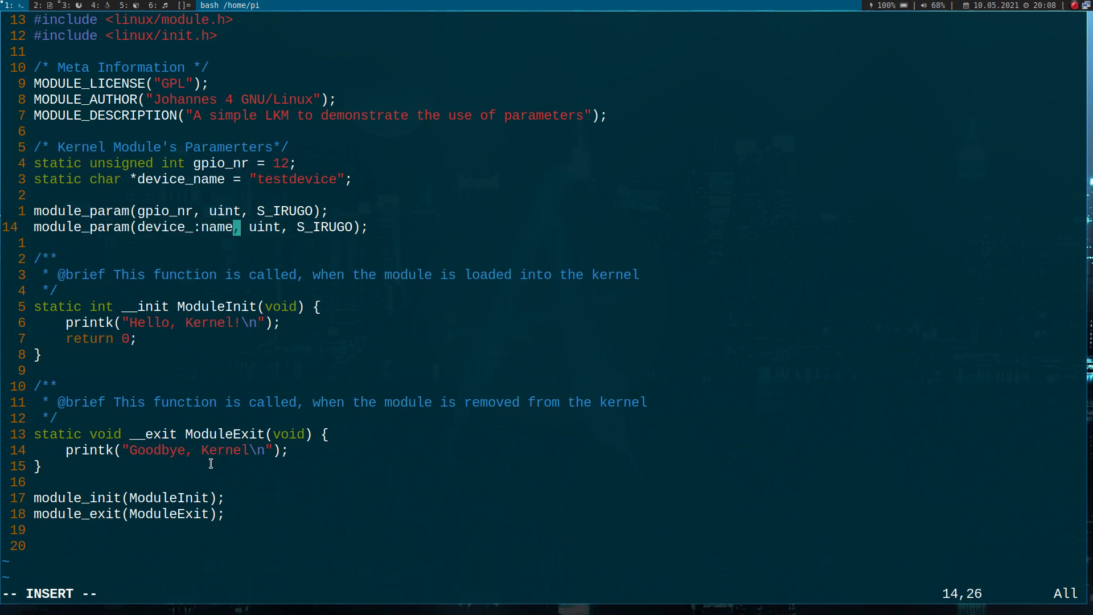
key(BackSpace)
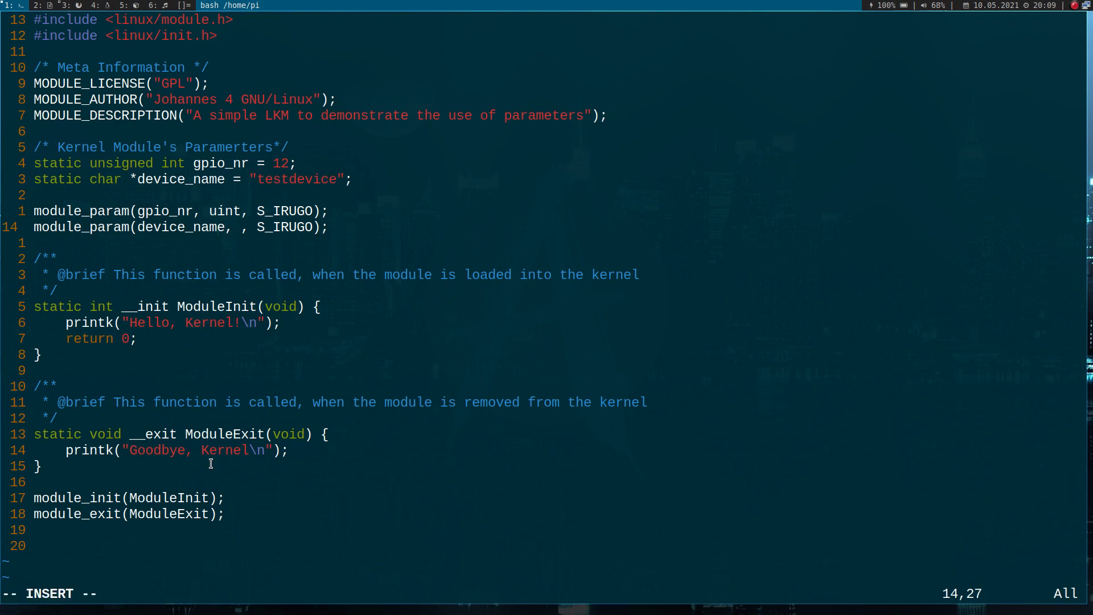
text(charp)
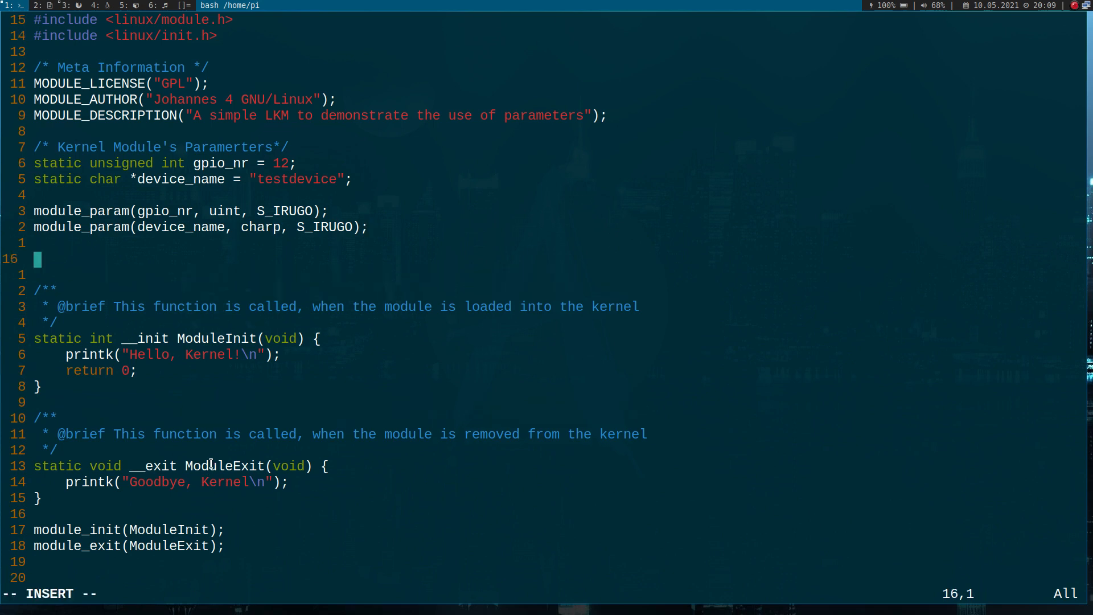
Step: Add MODULE_PARM_DESC(gpio_nr, "Nr. of GPIO to use in this LKM");
text(MODULE)
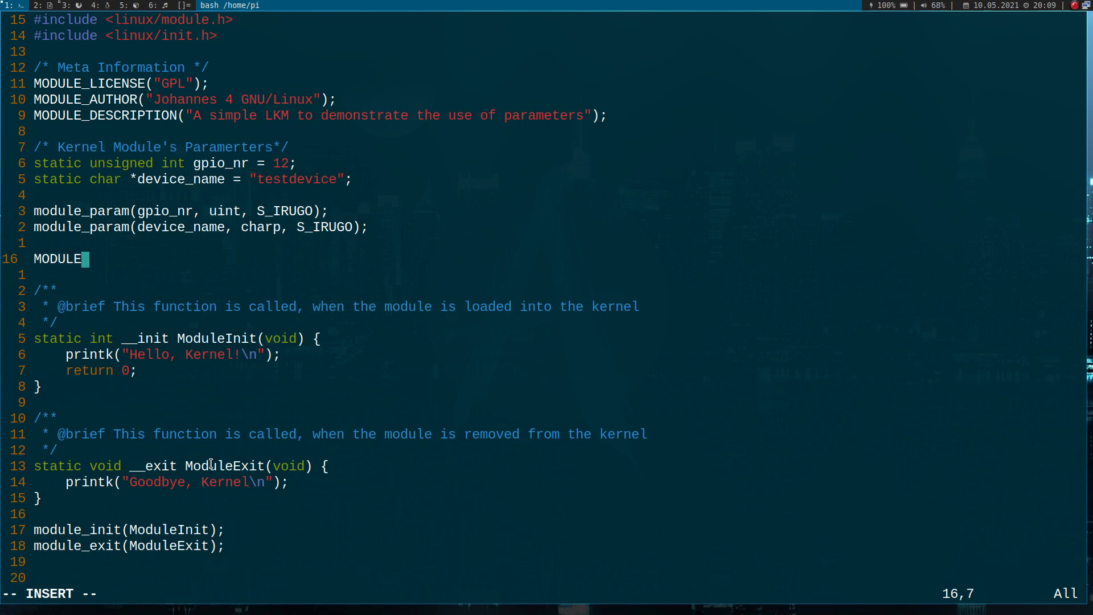
text(_PARM_)
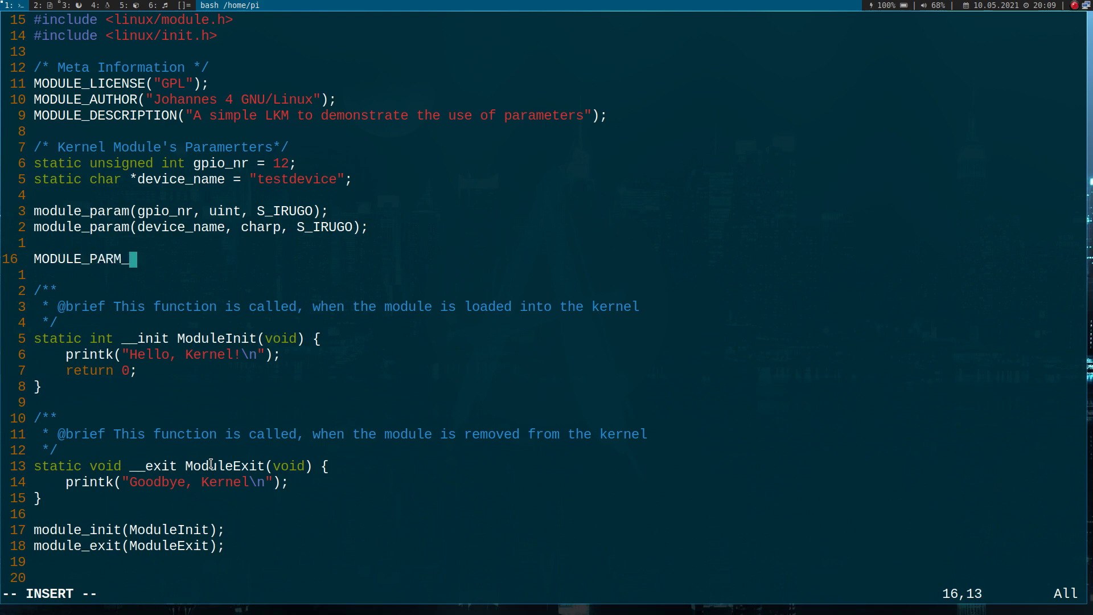
text(DESC)
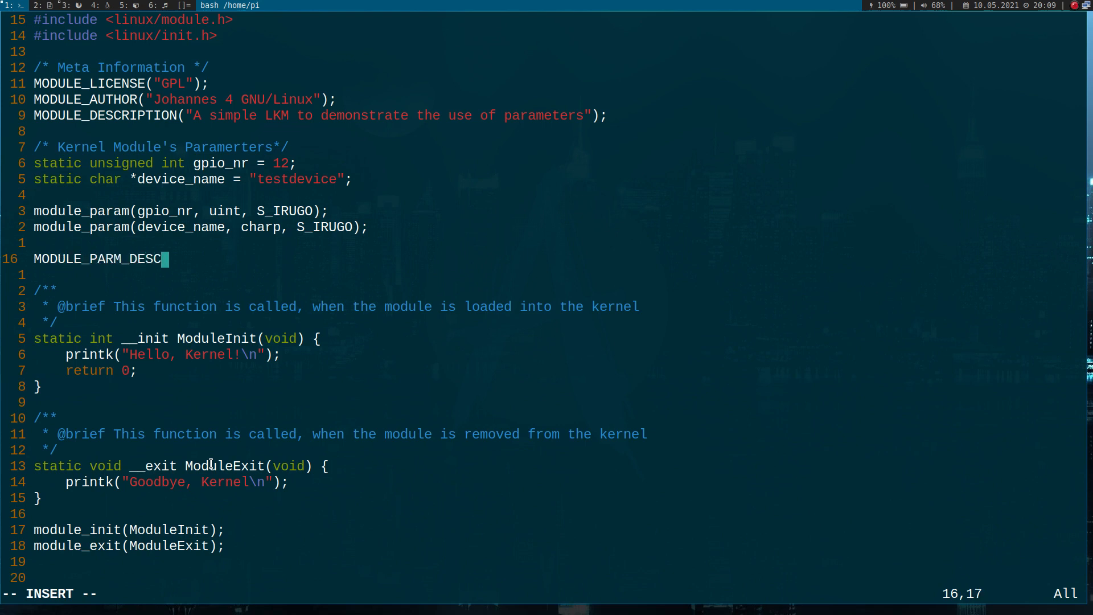
text(()
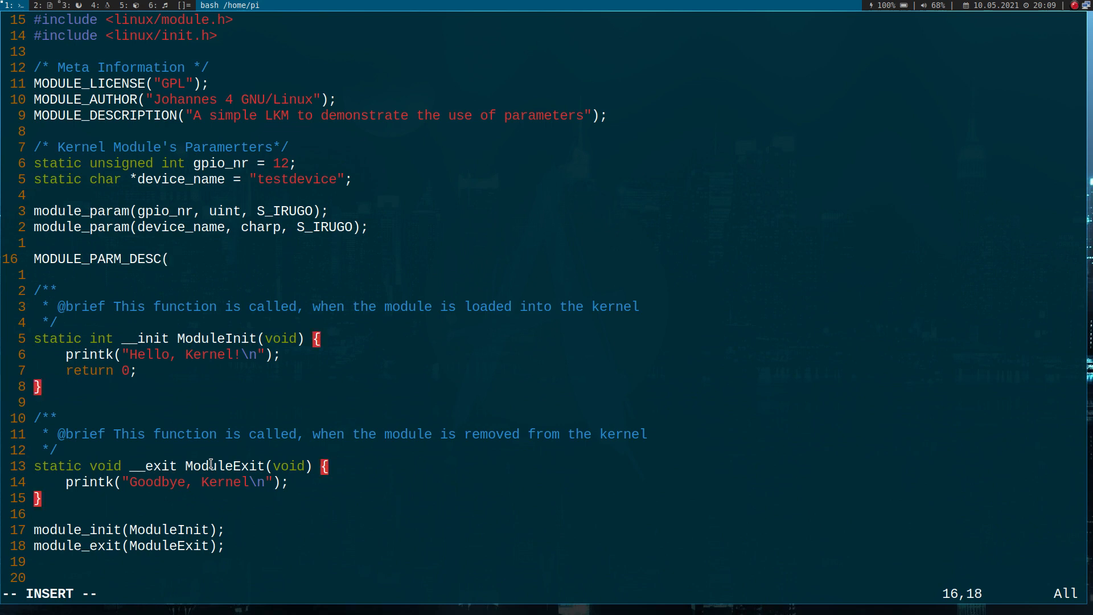
text(gpio)
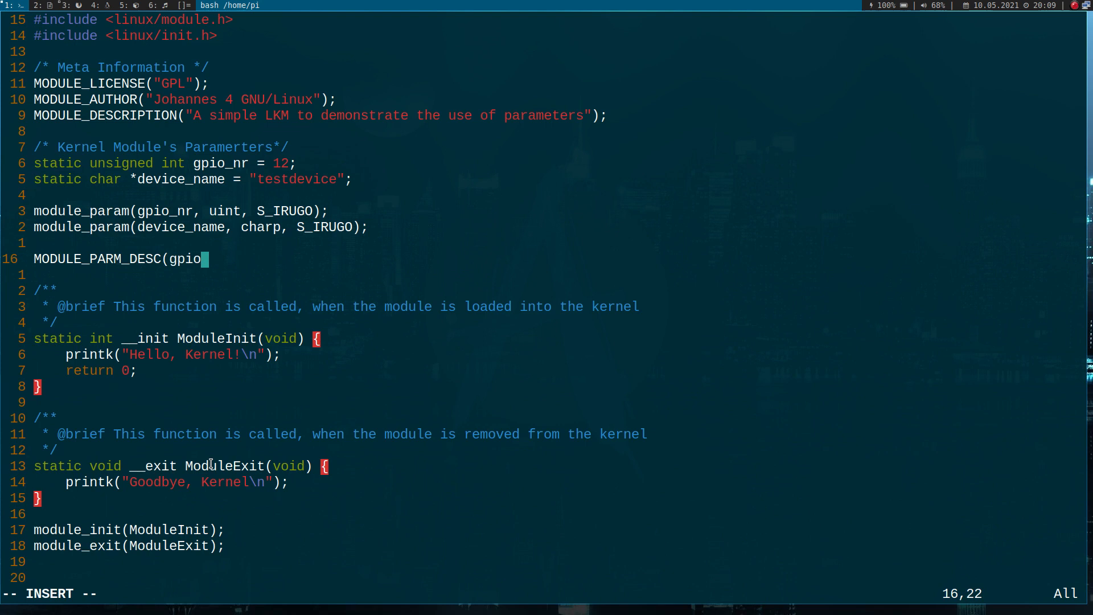
text(_nr, ")
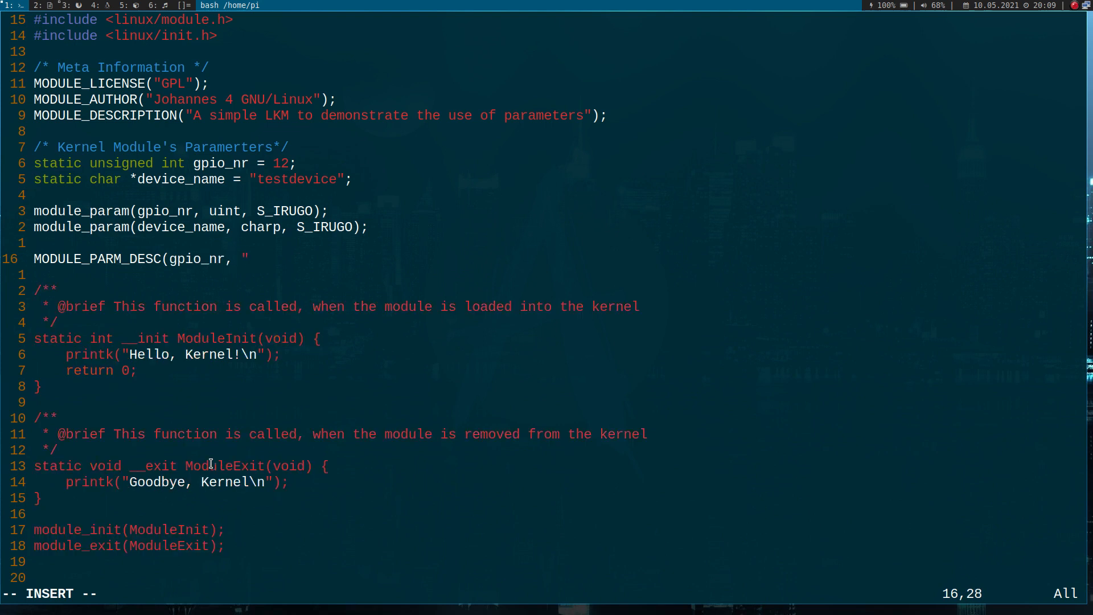
text(Nr. of GPIO to use in th)
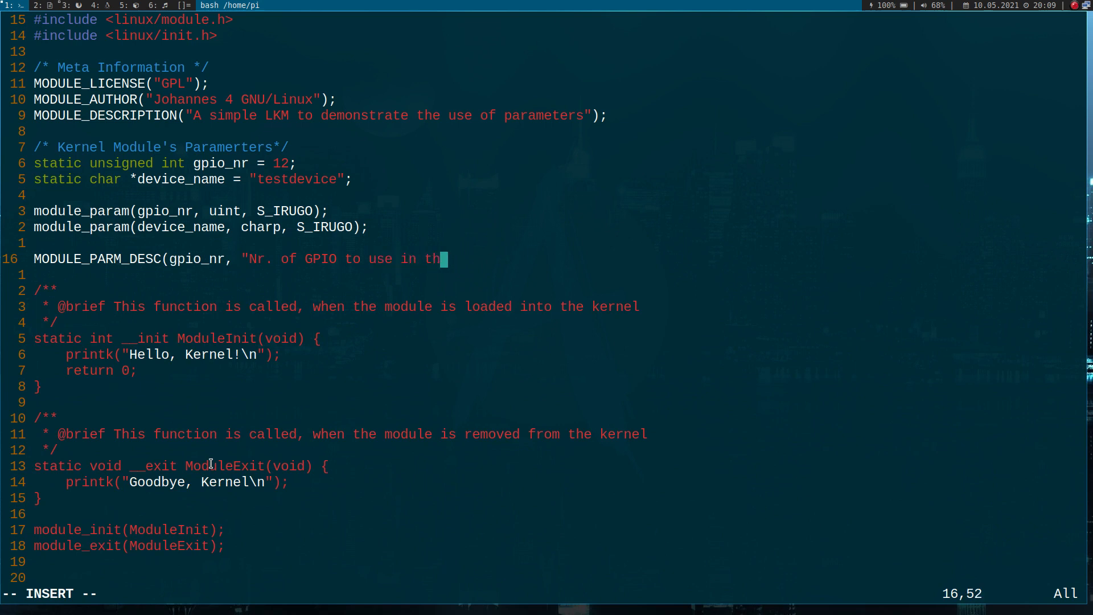
text(is LKM");)
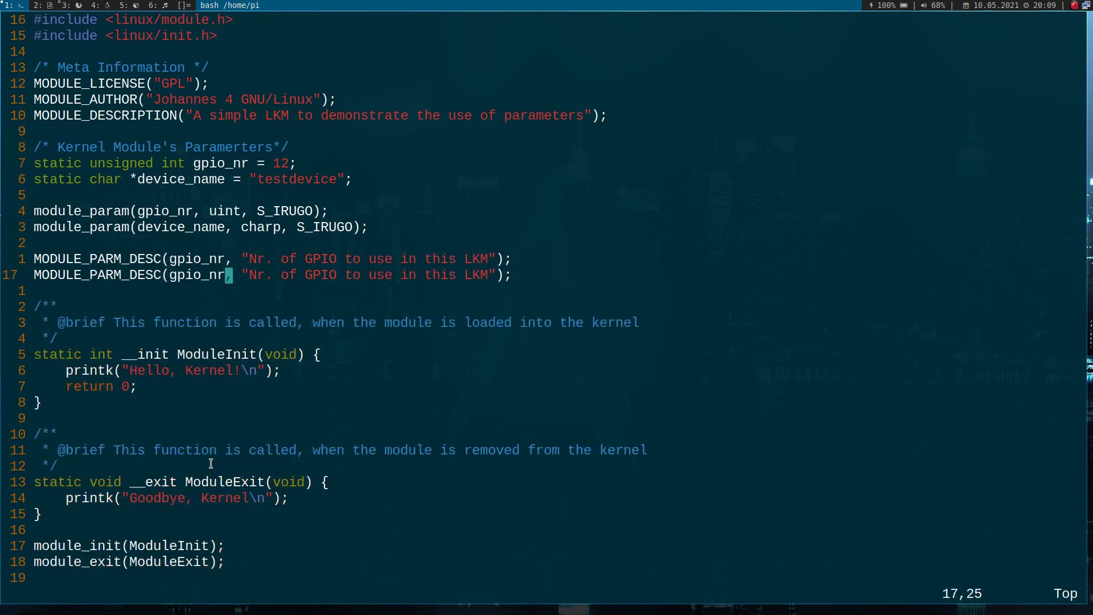
Step: Add MODULE_PARM_DESC for device_name saying 'Device name to use in this LKM', then save
text(device)
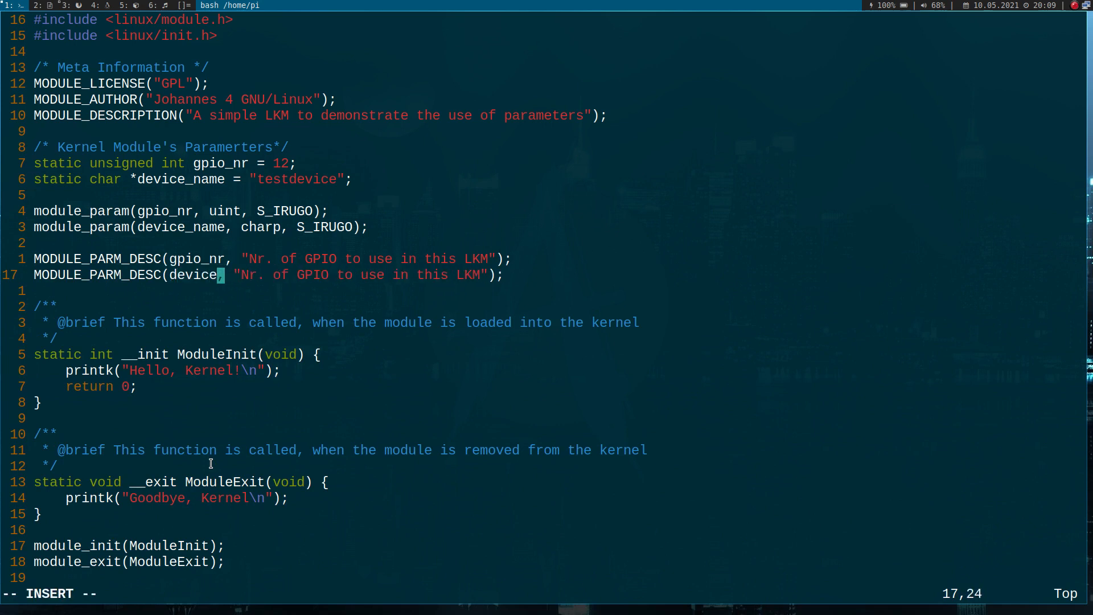
text(_:namehh)
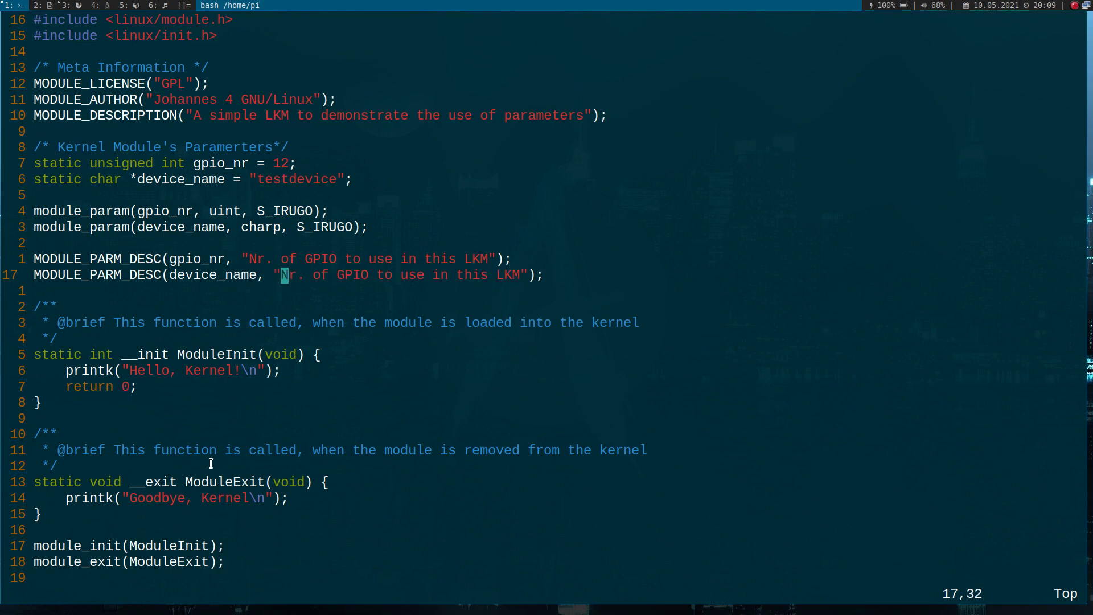
text(Device name)
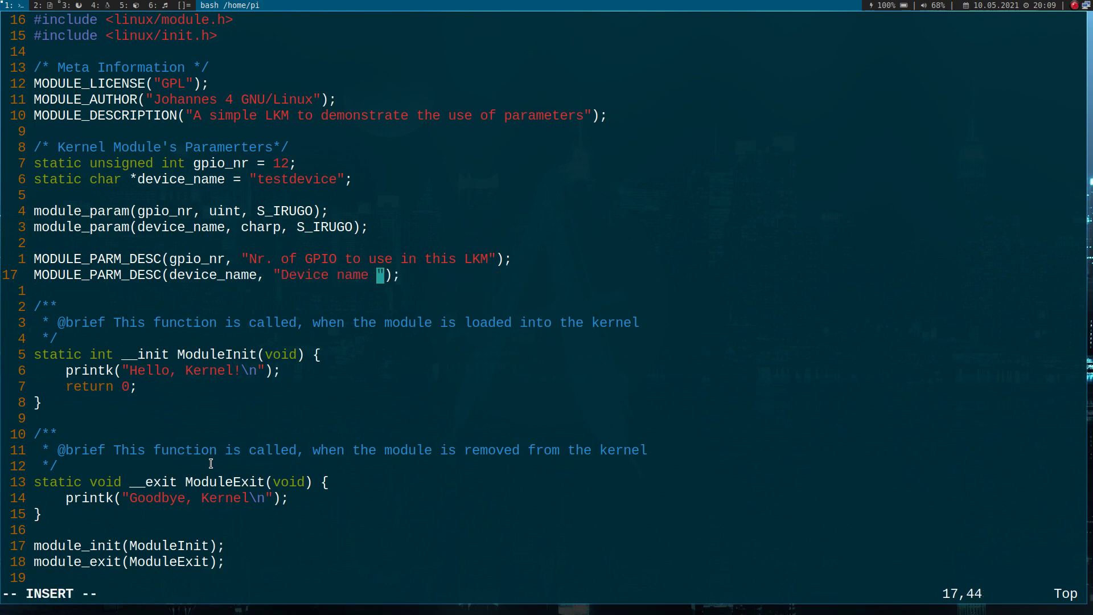
text(to use in this LKM)
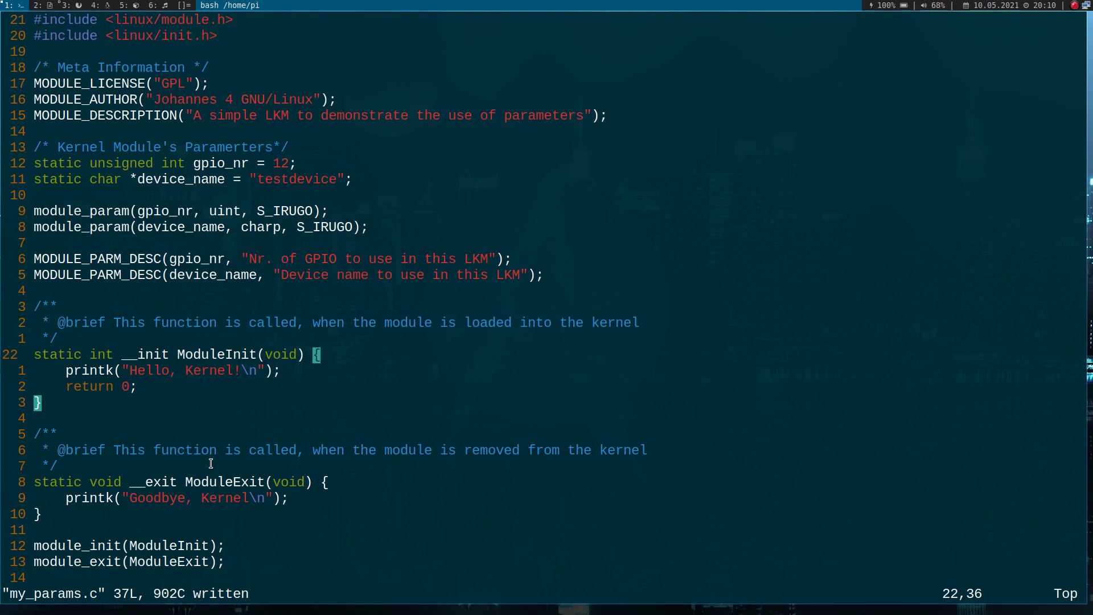
Step: Add printk("gpio_nr = %u\n", gpio_nr); in ModuleInit
text(p)
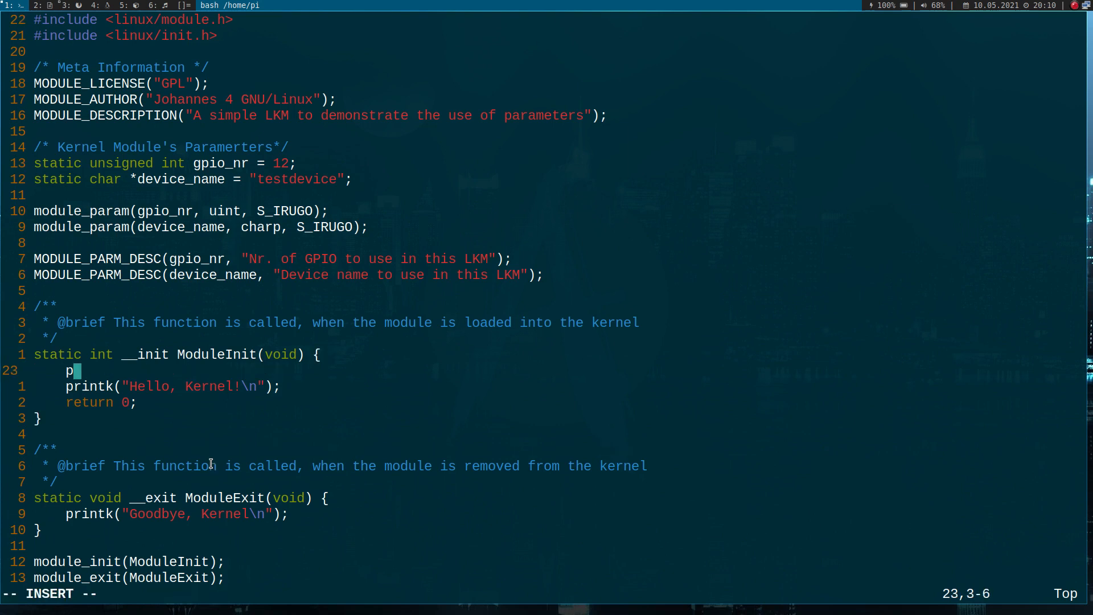
text(rintk)
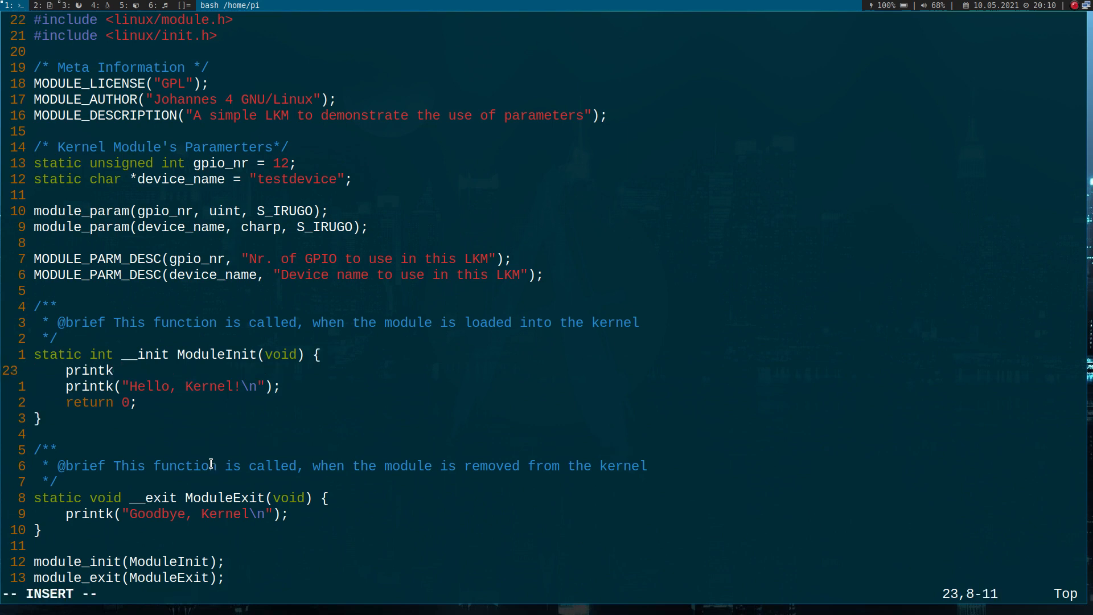
text("g)
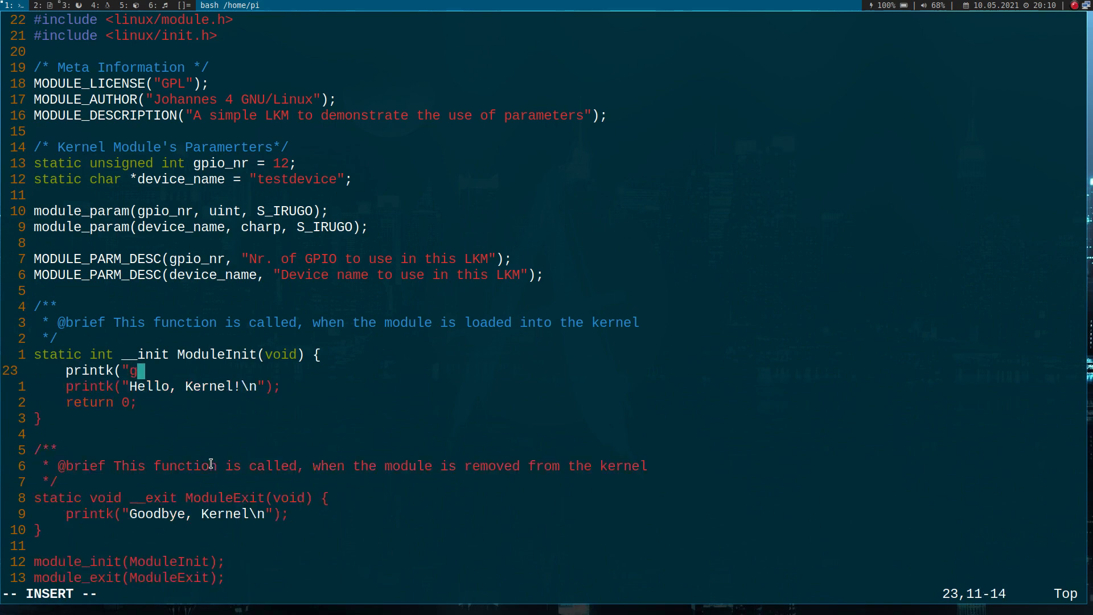
text(pio_nr =)
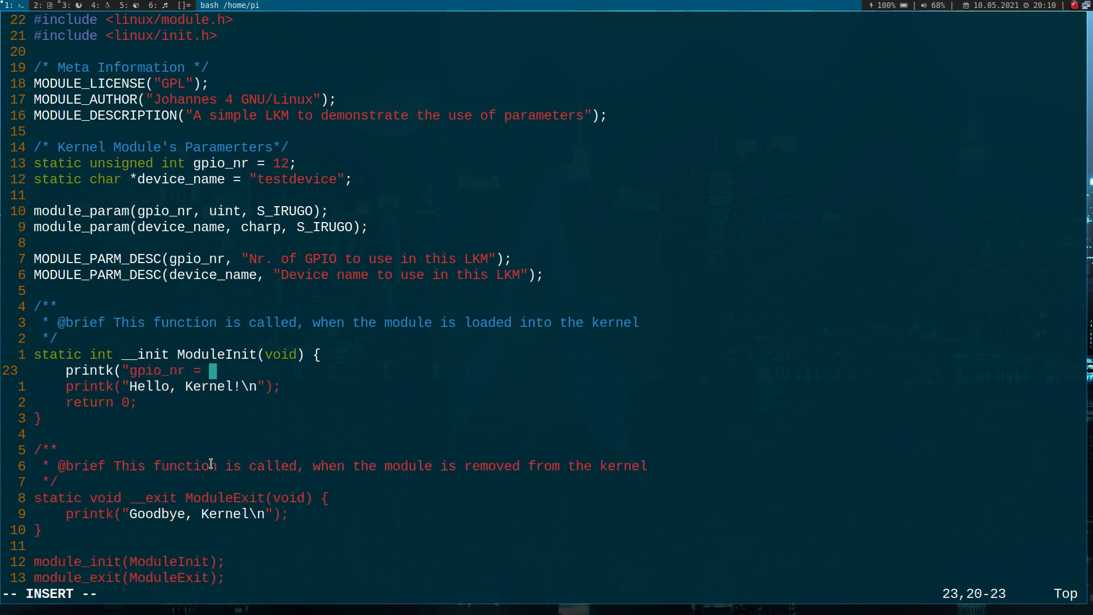
text(%)
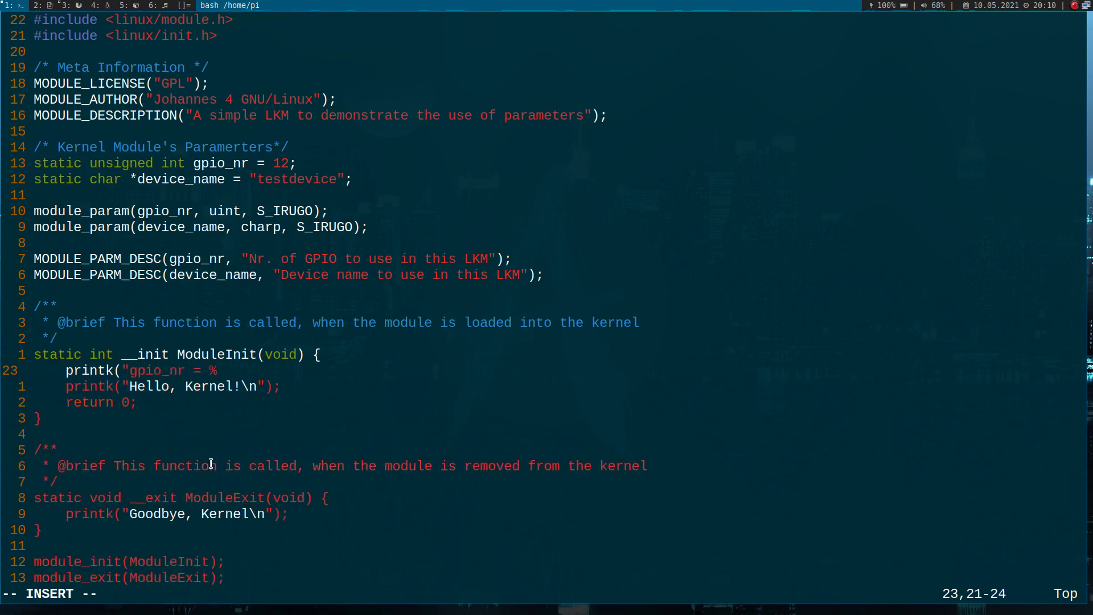
text(u\n",)
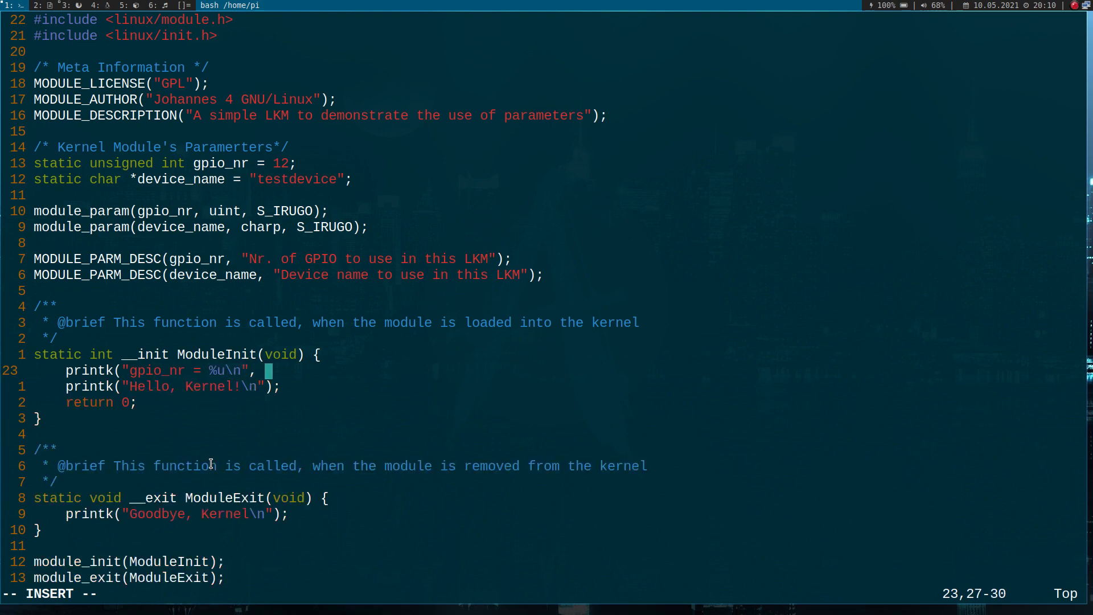
text(gpio_n)
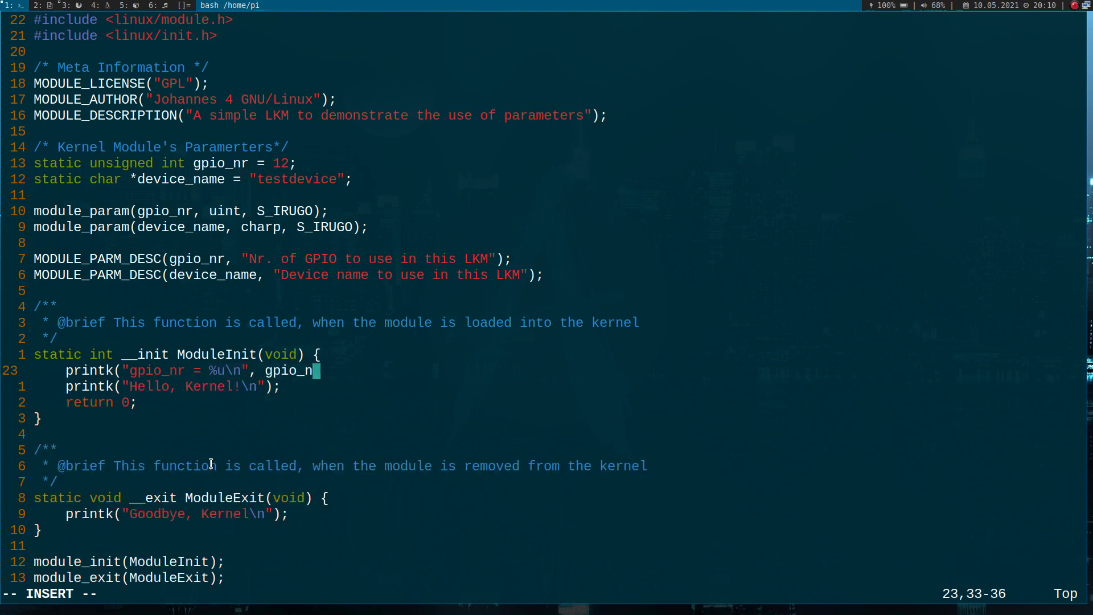
text(r);)
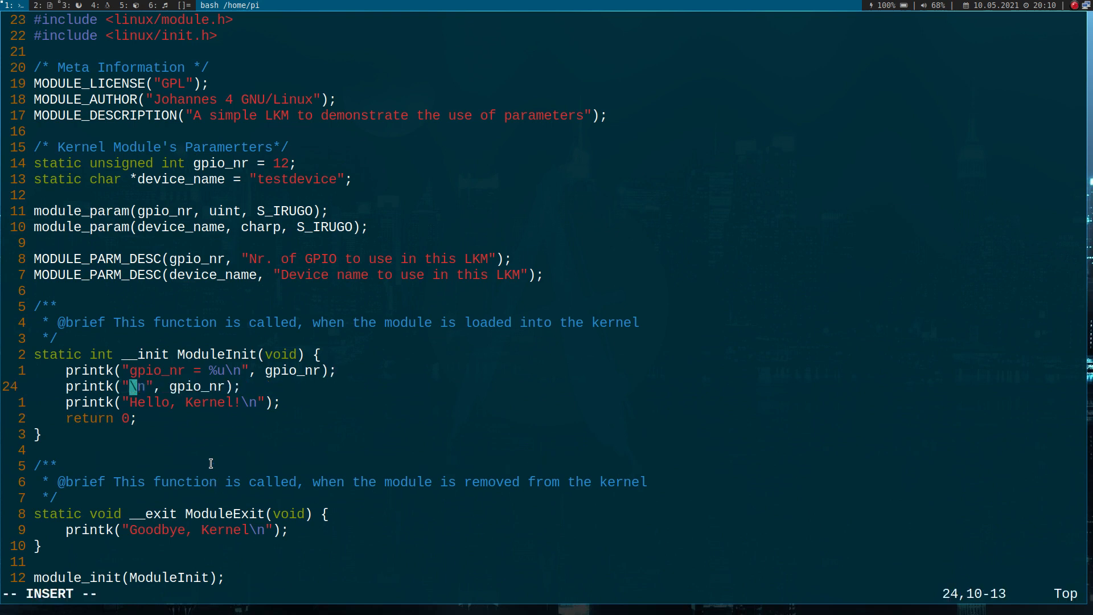
Step: Add printk("device_name = %s\n", device_name); and build with make
text(device_name = %s)
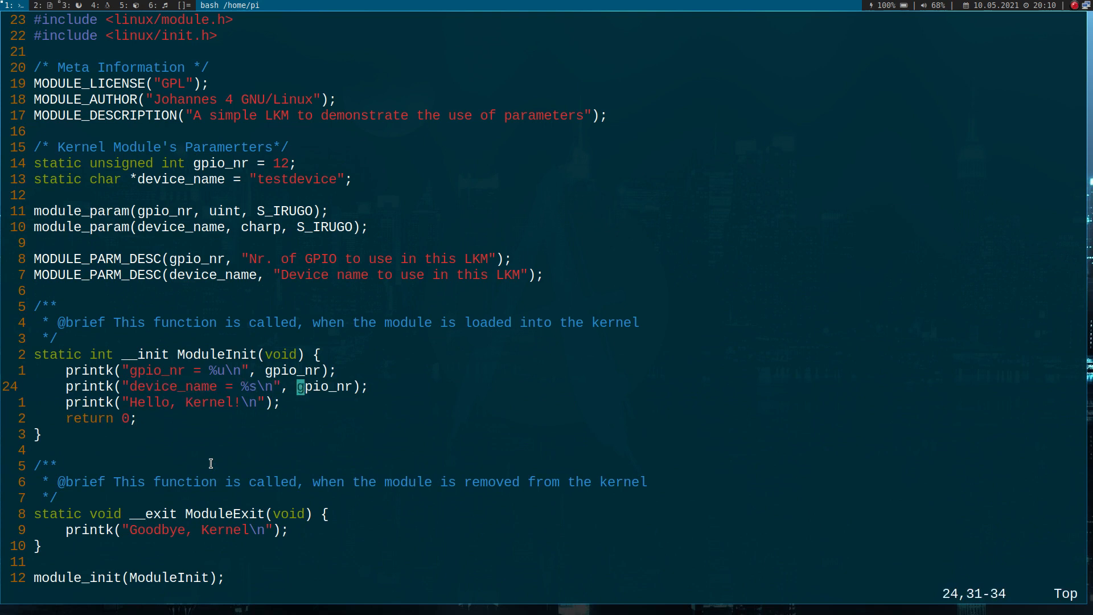
text(device_n)
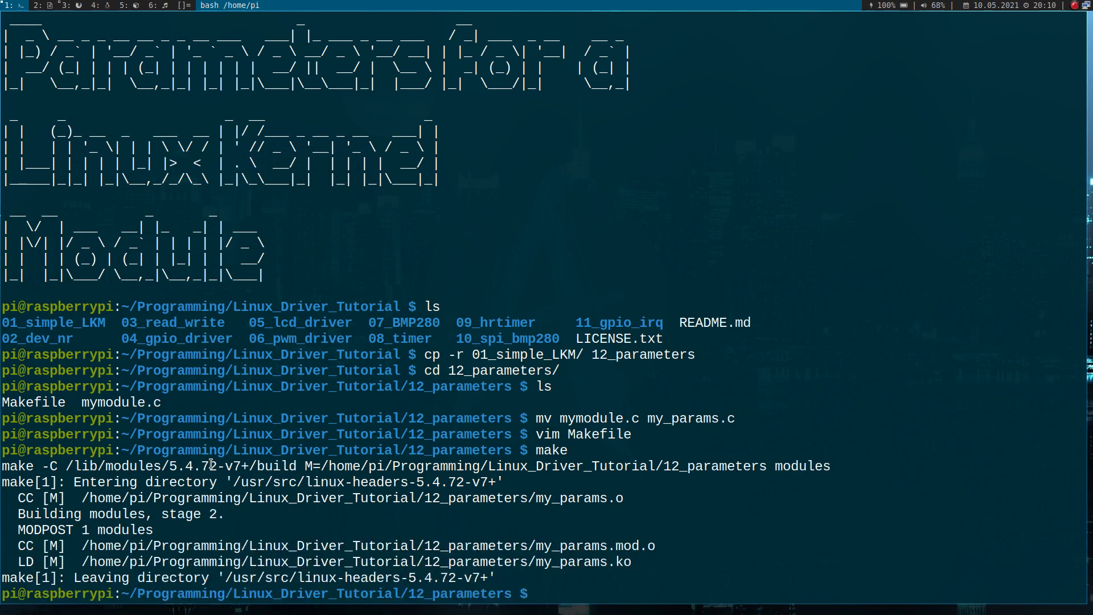
Step: Load my_params.ko with sudo insmod and check dmesg | tail for its messages
text(sudo insmod)
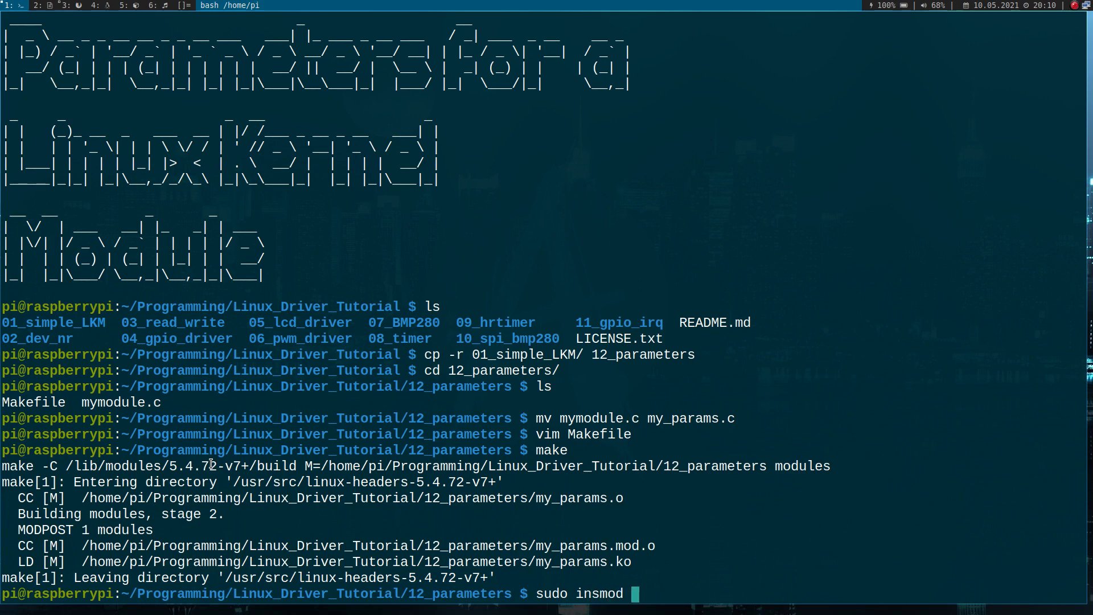
text(my)
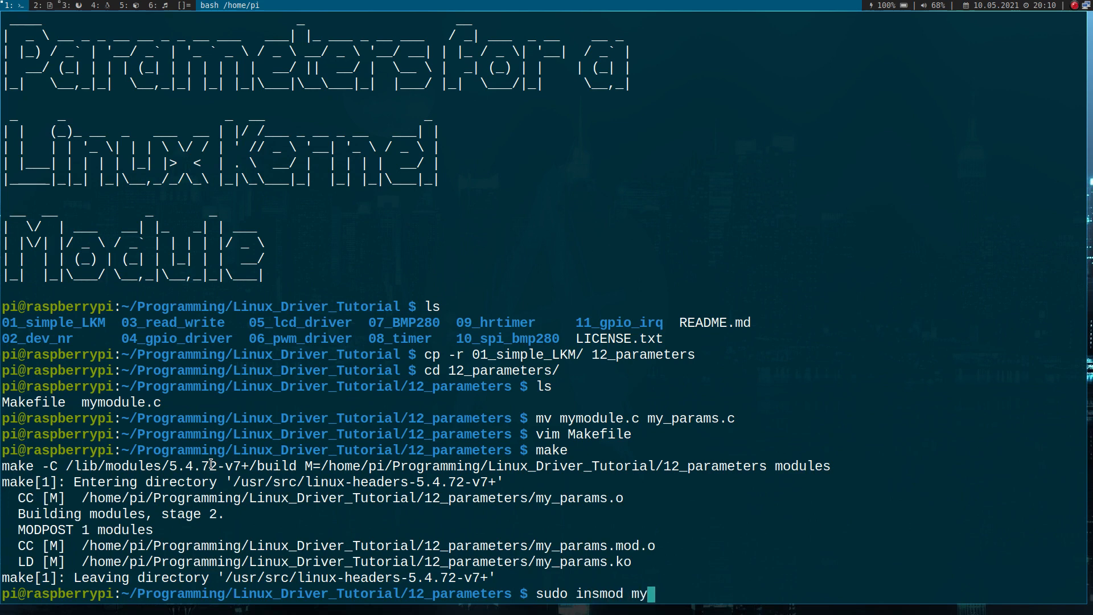
text(params.)
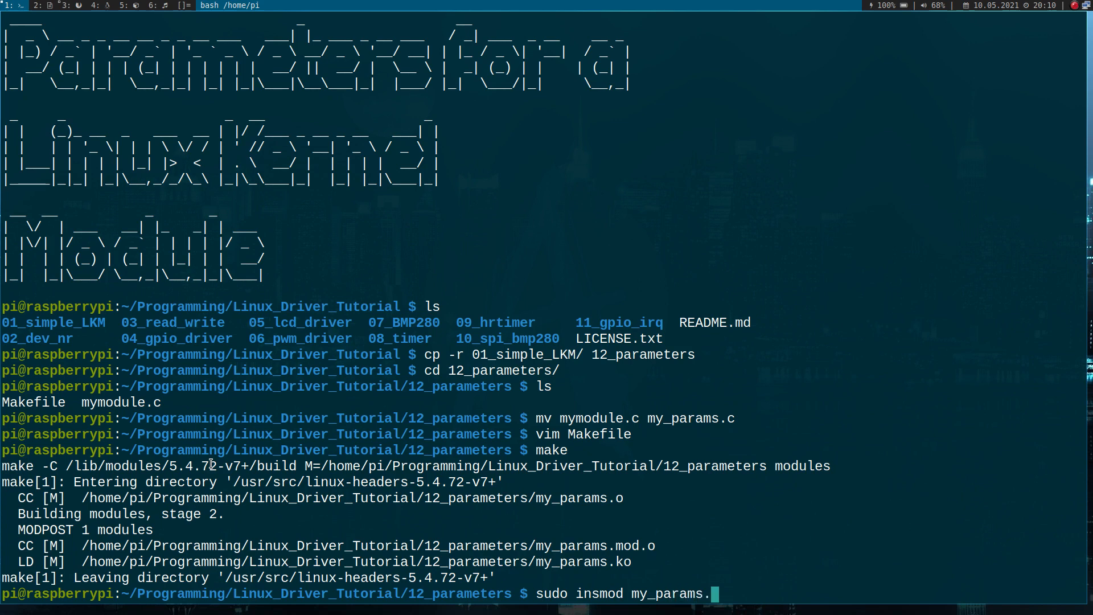
text(ko)
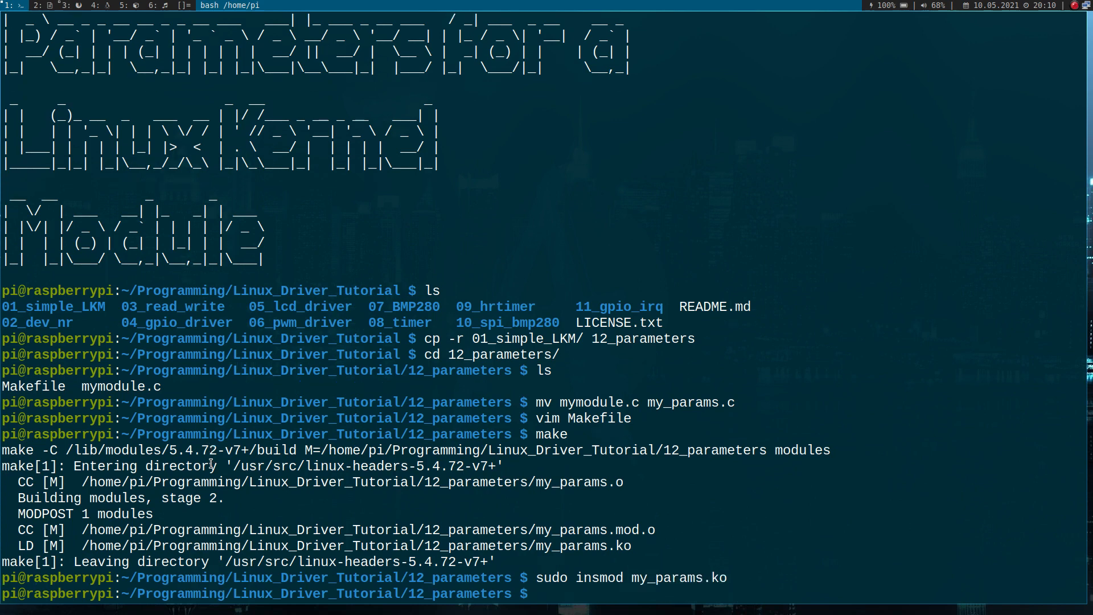
text(dmesg | tail)
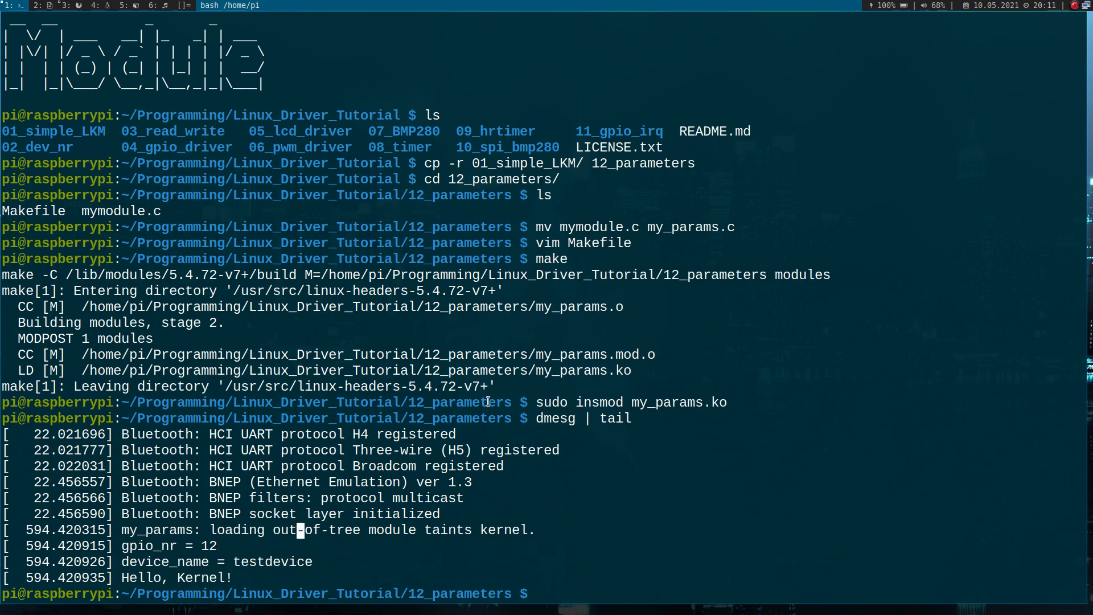
Step: Unload the my_params module with sudo rmmod
text(sudo rmmod)
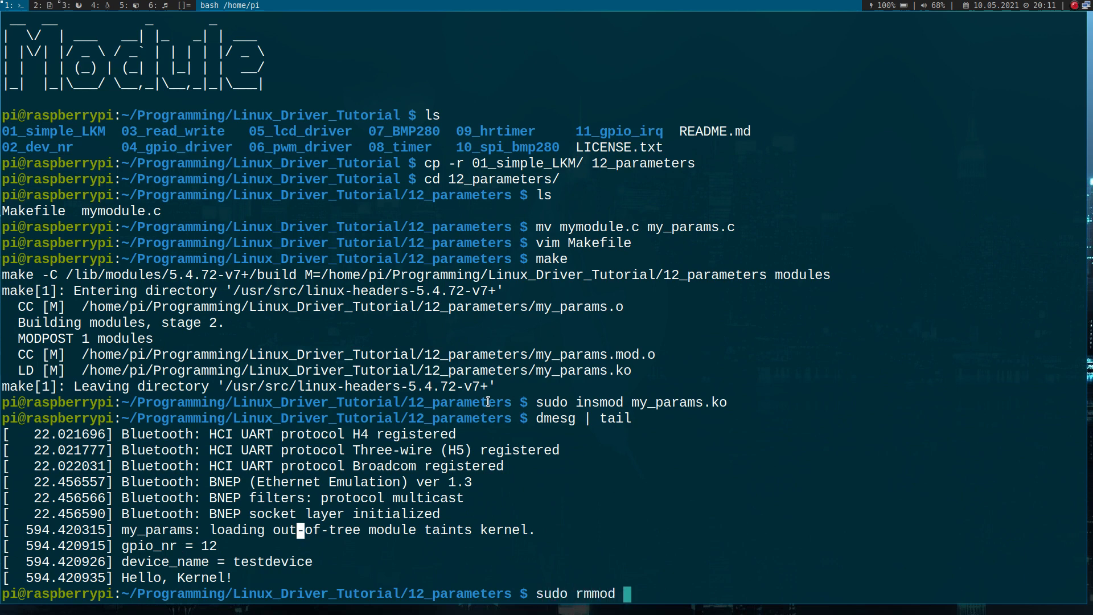
text(my_params)
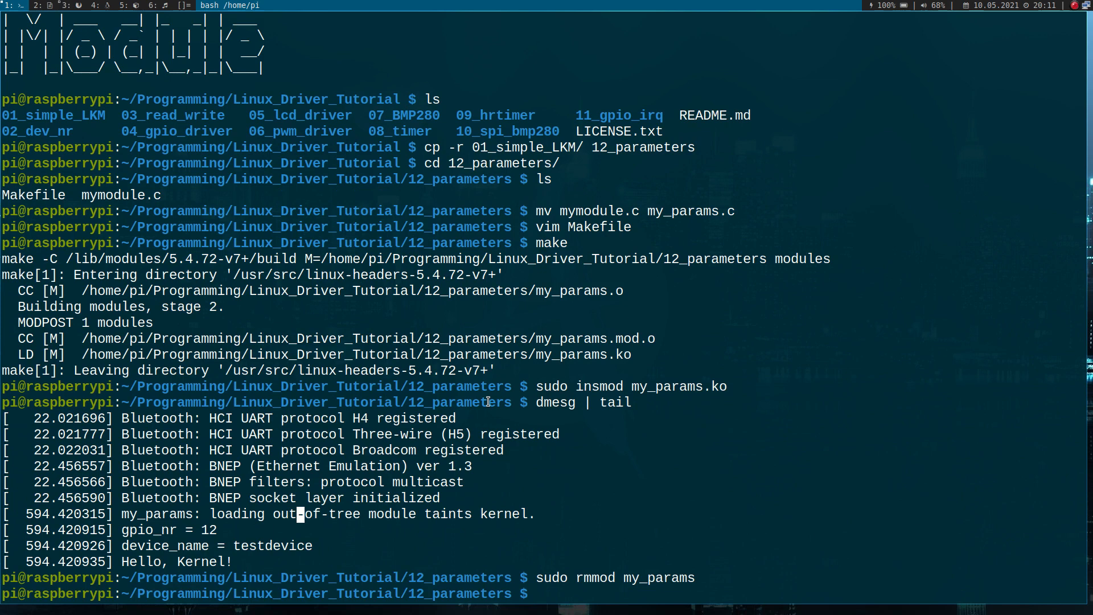
Step: Insert my_params.ko with device_name="dummy" gpio_nr=2 and check the values in dmesg
text(sudo insm)
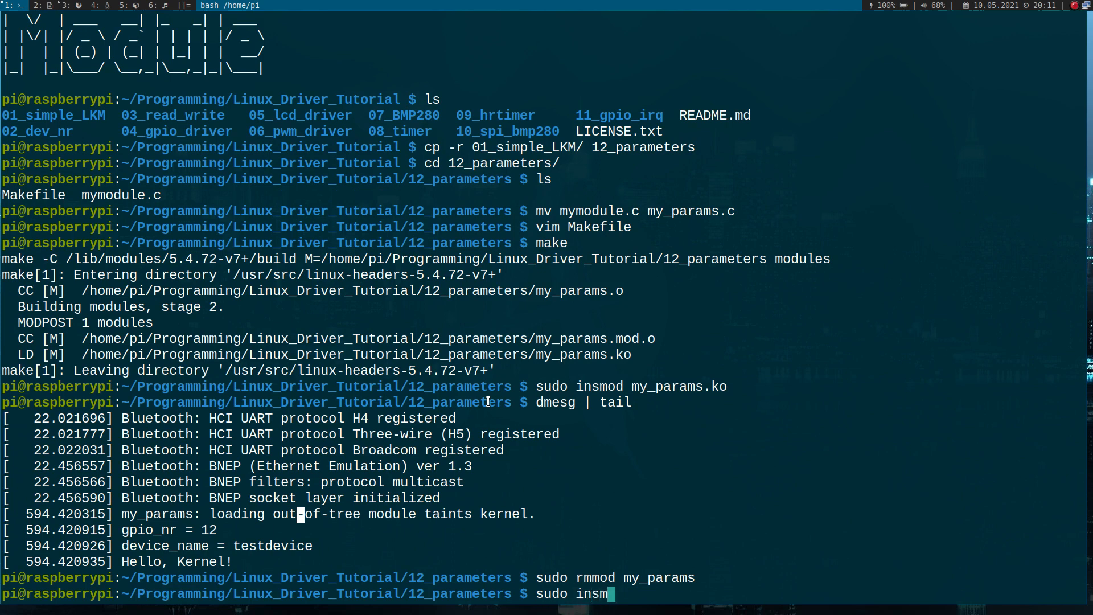
text(od my_pa)
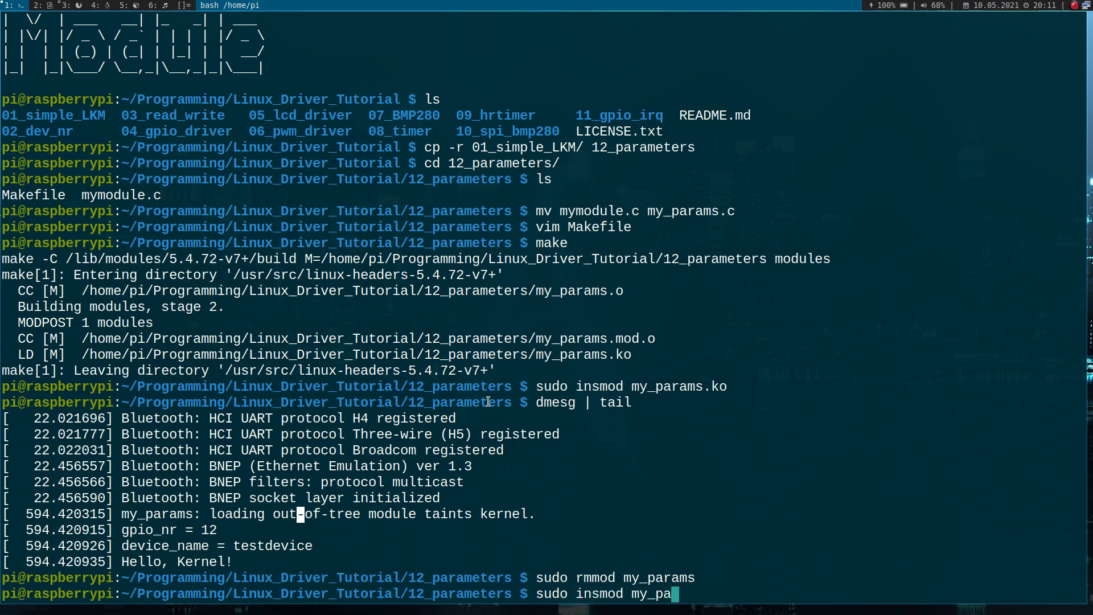
text(rams.ko)
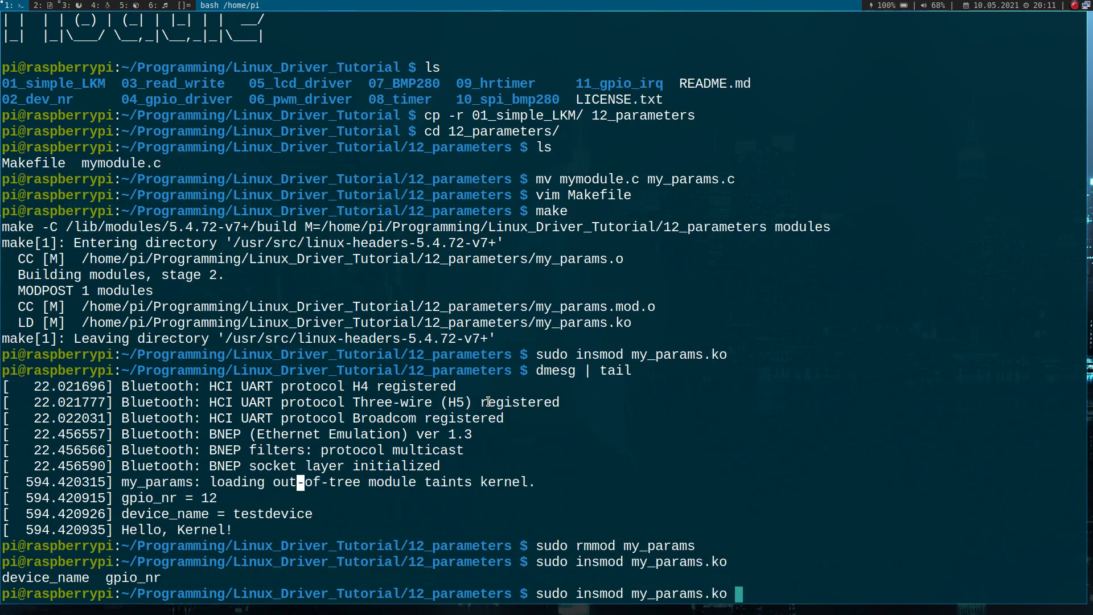
mouse_move(486, 399)
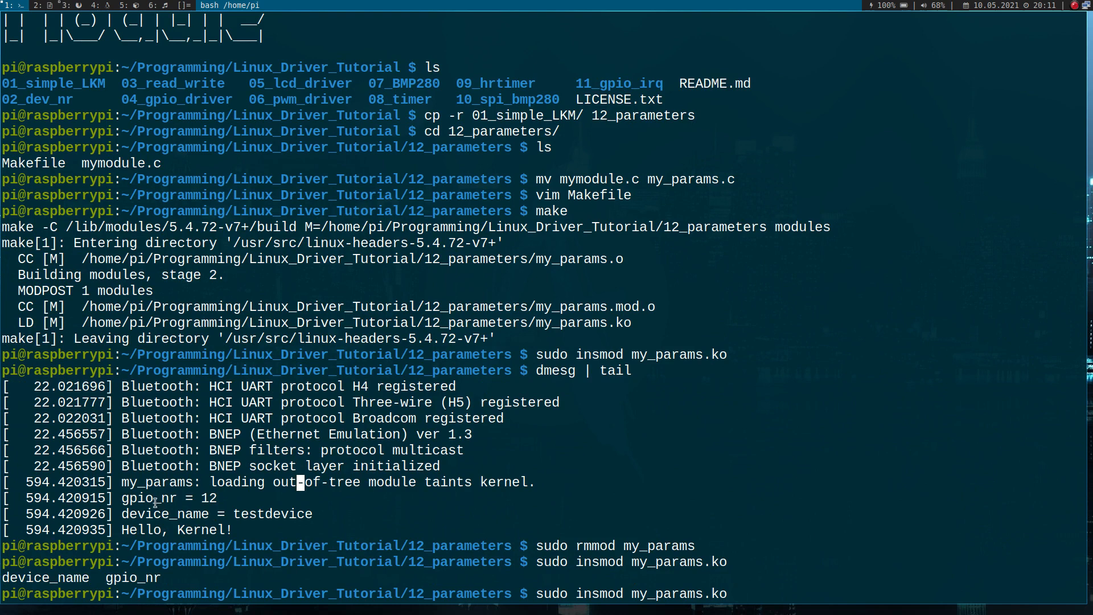
mouse_move(266, 472)
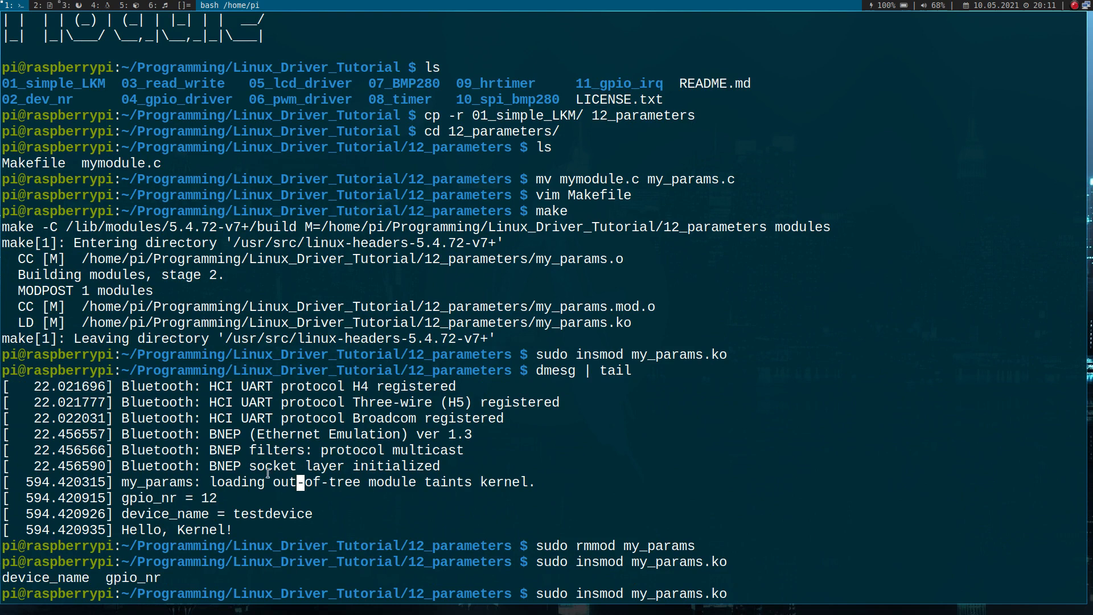
text(device_name="dumm)
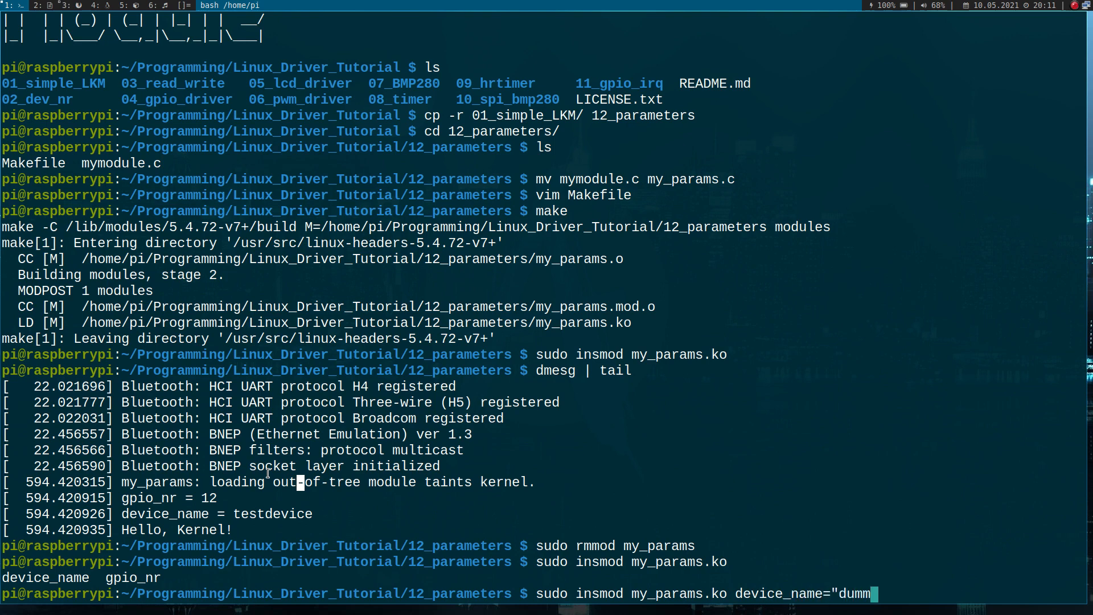
text(y")
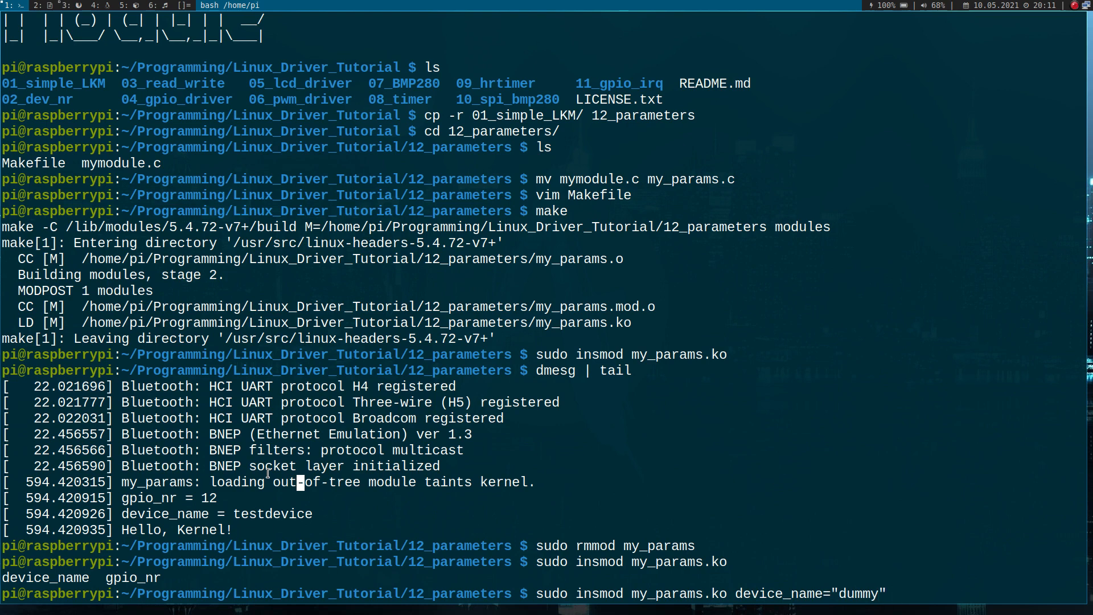
text(gpio_nr)
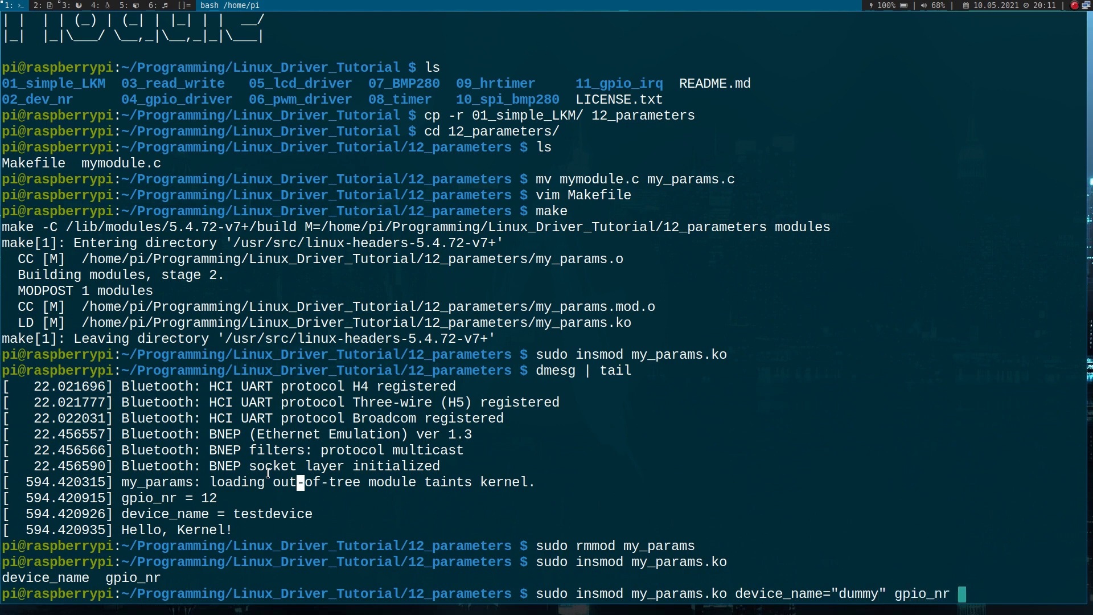
text(=)
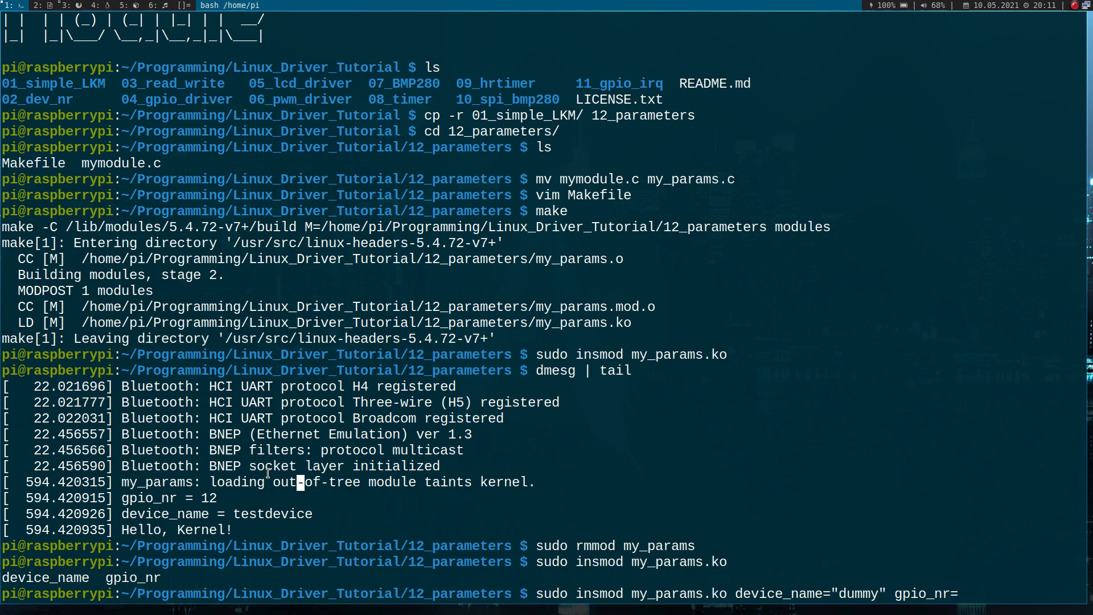
text(2)
text(dmesg | tail)
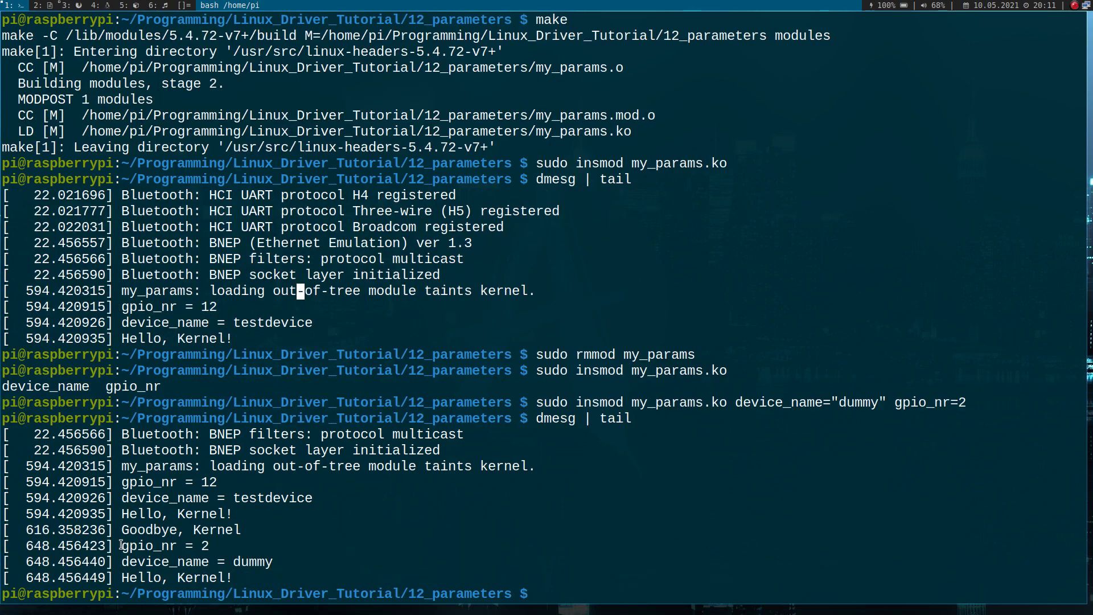
double_click(164, 561)
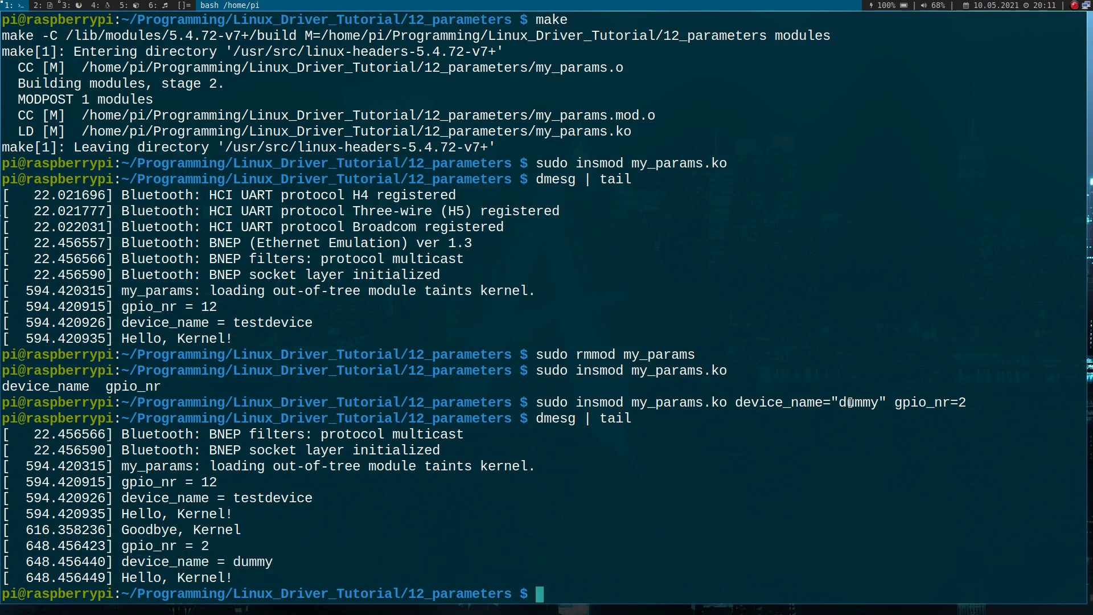
mouse_move(785, 402)
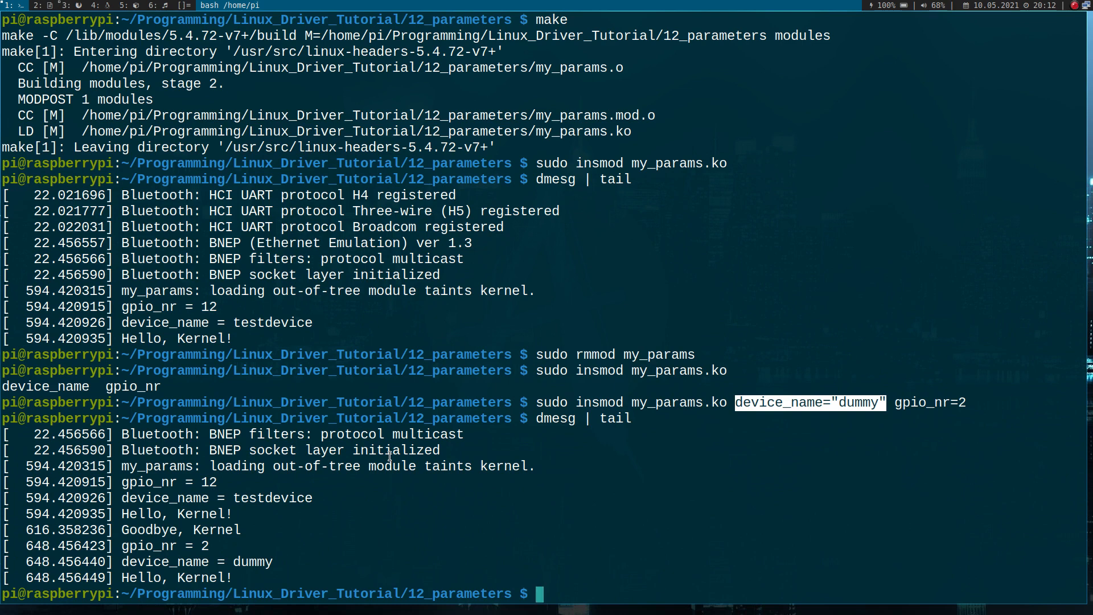
Step: Try modinfo my_params.ko, which fails because modinfo is not found
text(mod)
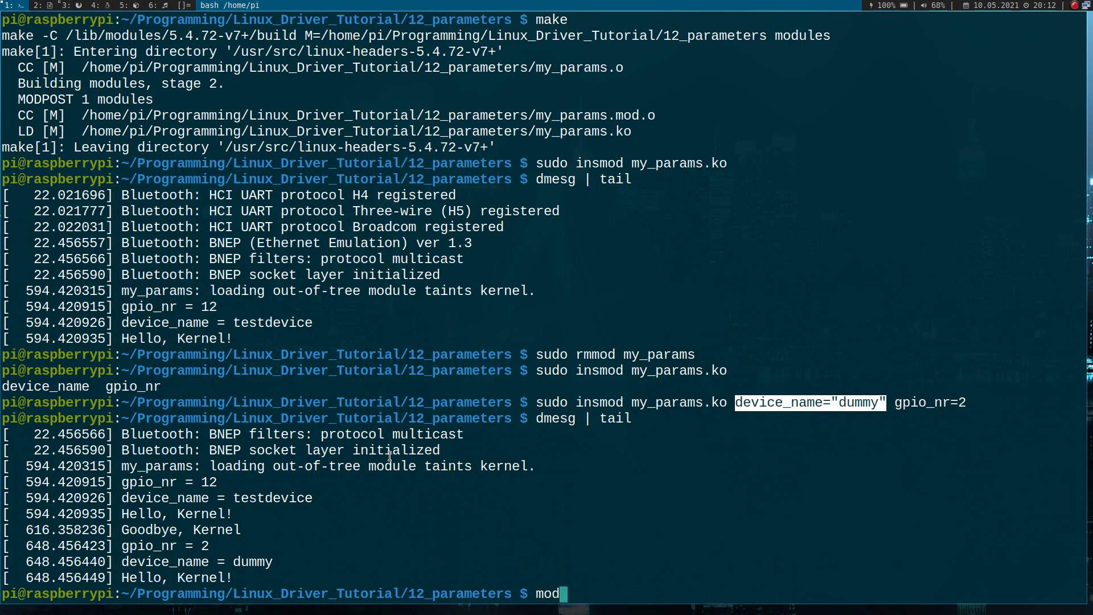
text(info)
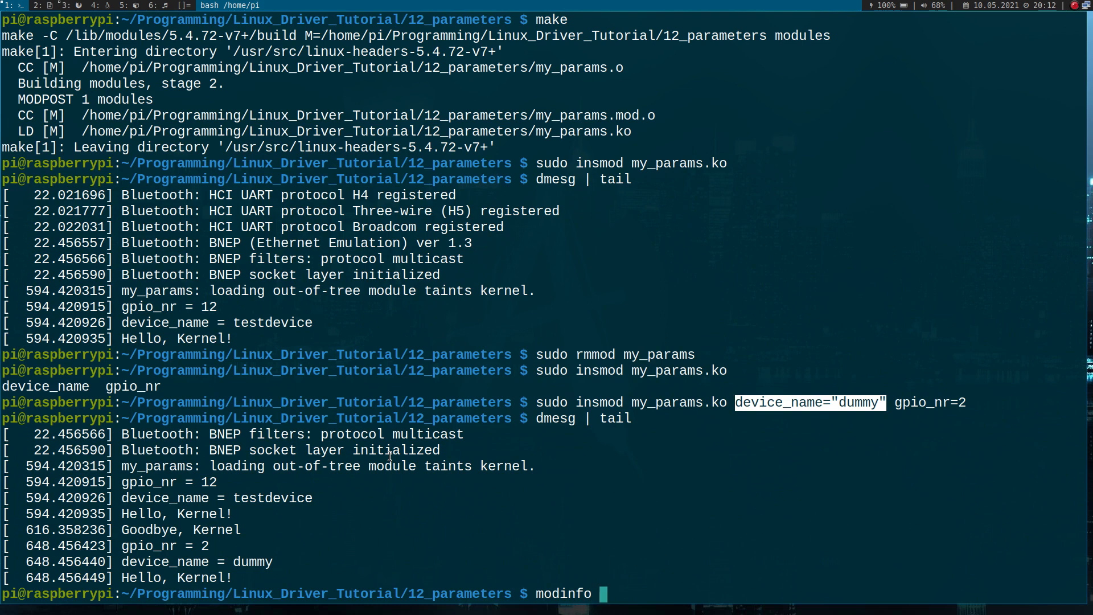
text(my_pa)
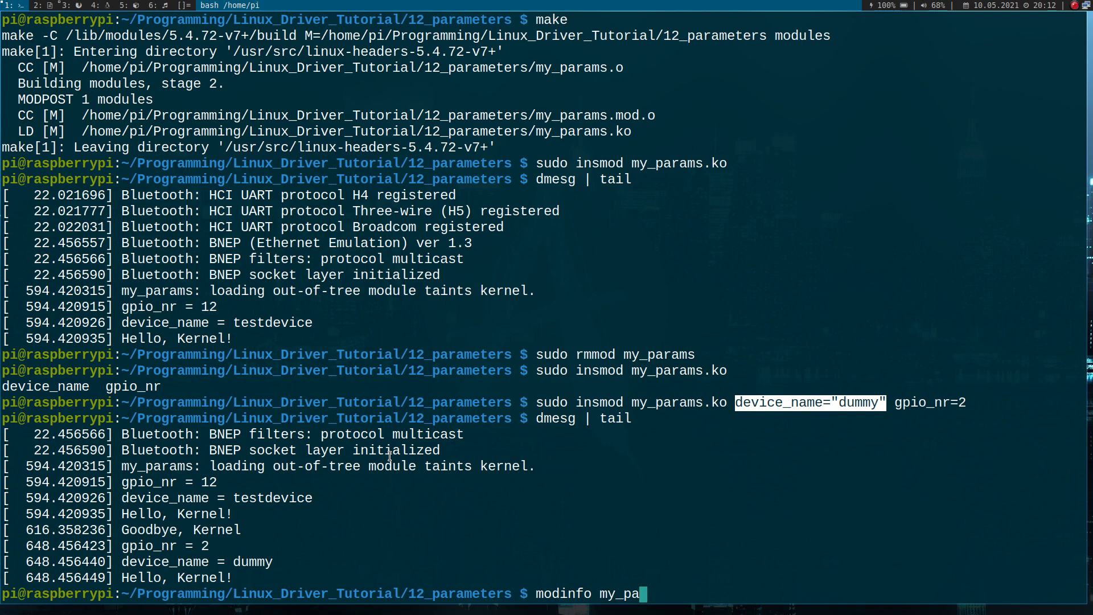
text(rams.ko)
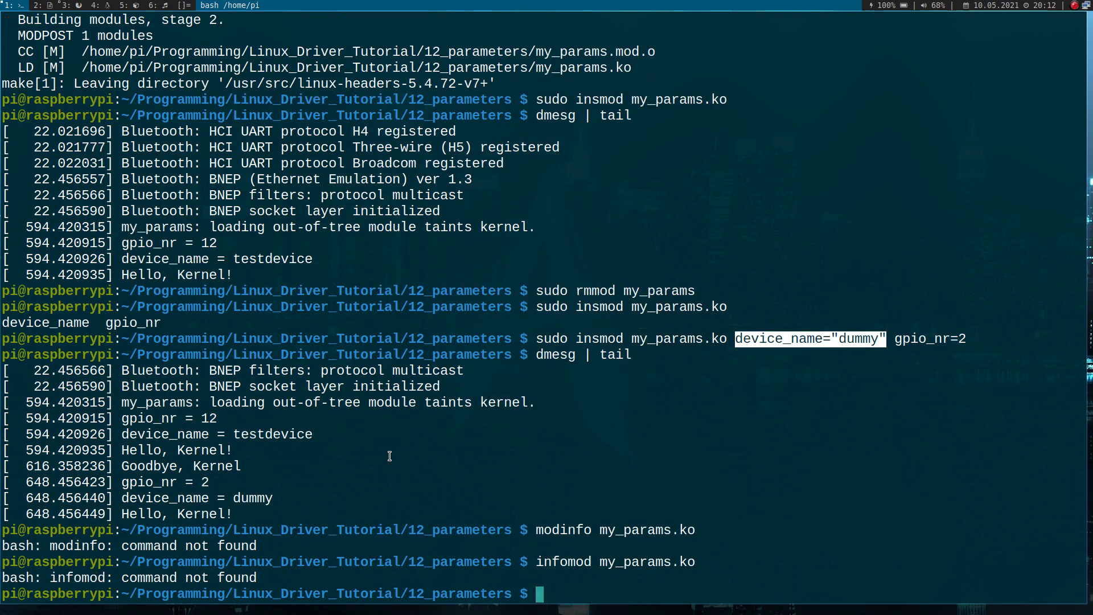
Step: Run /sbin/modinfo my_params.ko and highlight the listed gpio_nr parameter
text(/sbin/)
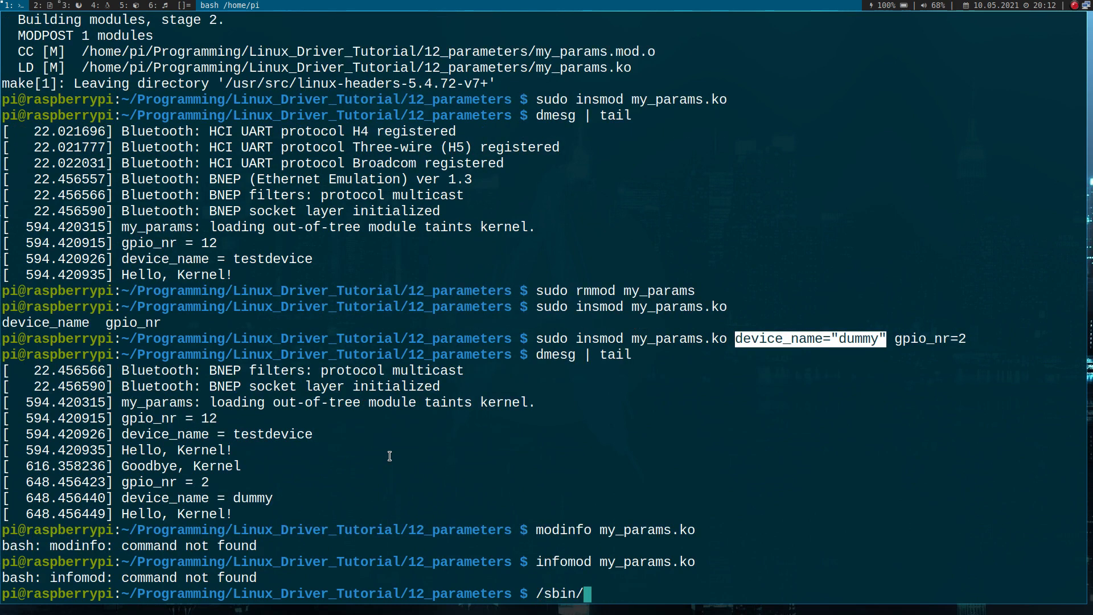
text(modinfo)
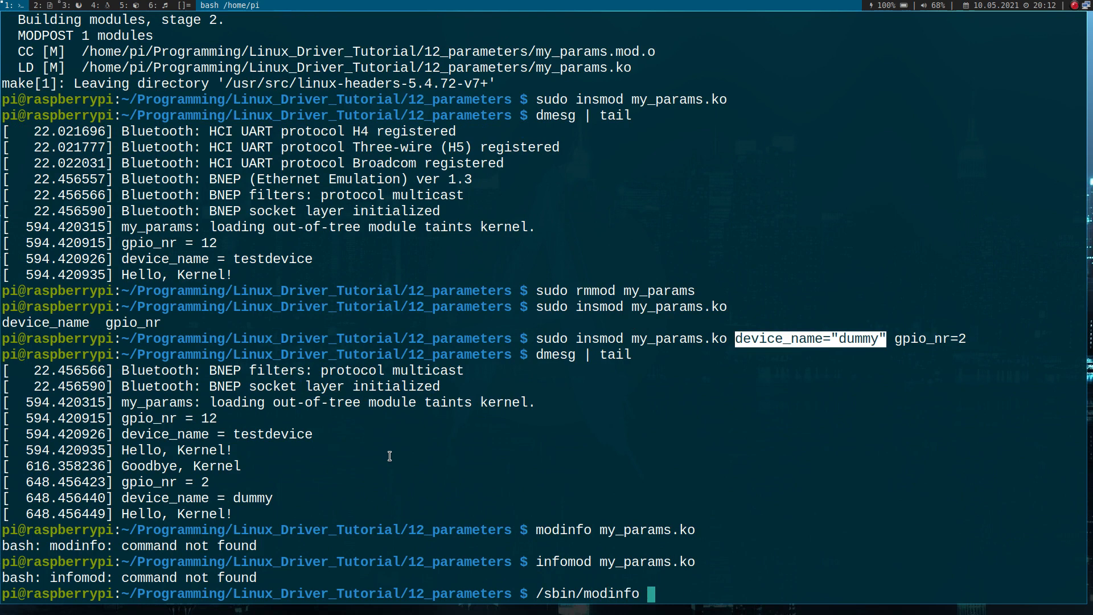
text(my_params.ko)
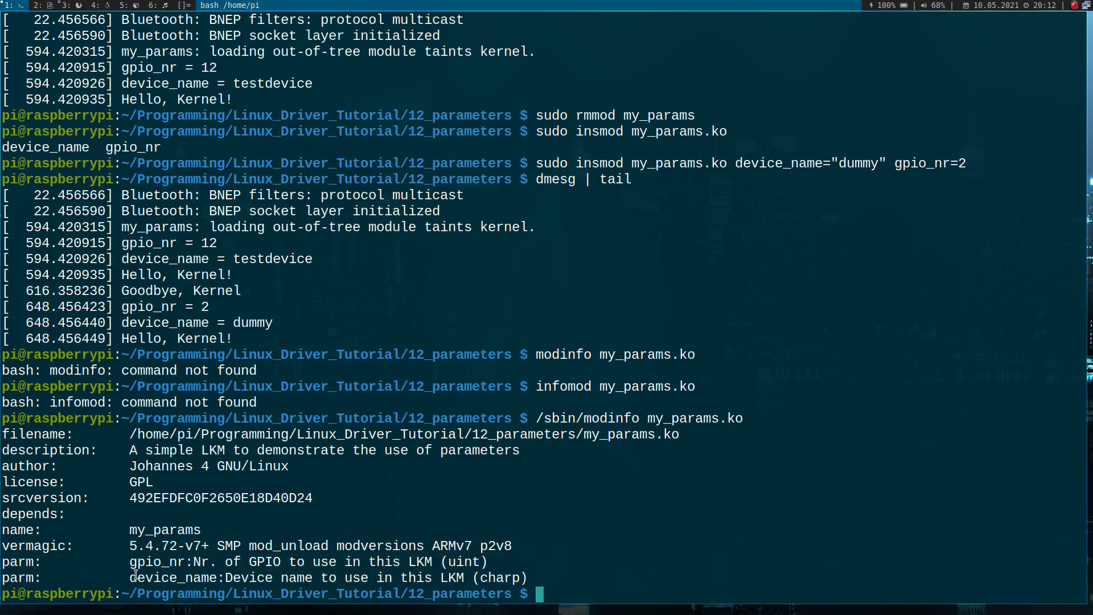
double_click(154, 562)
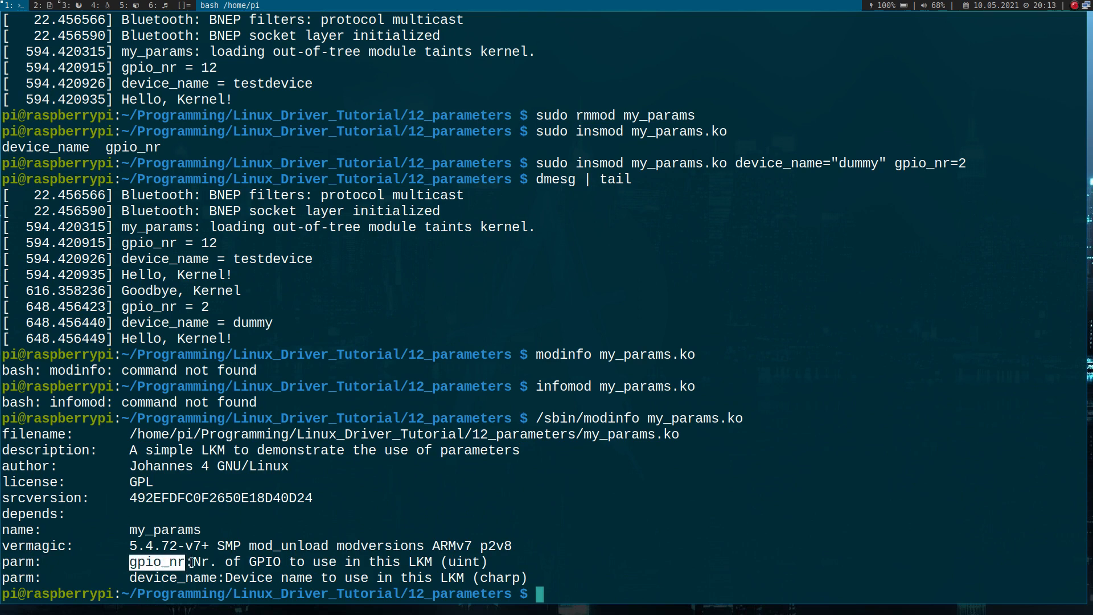